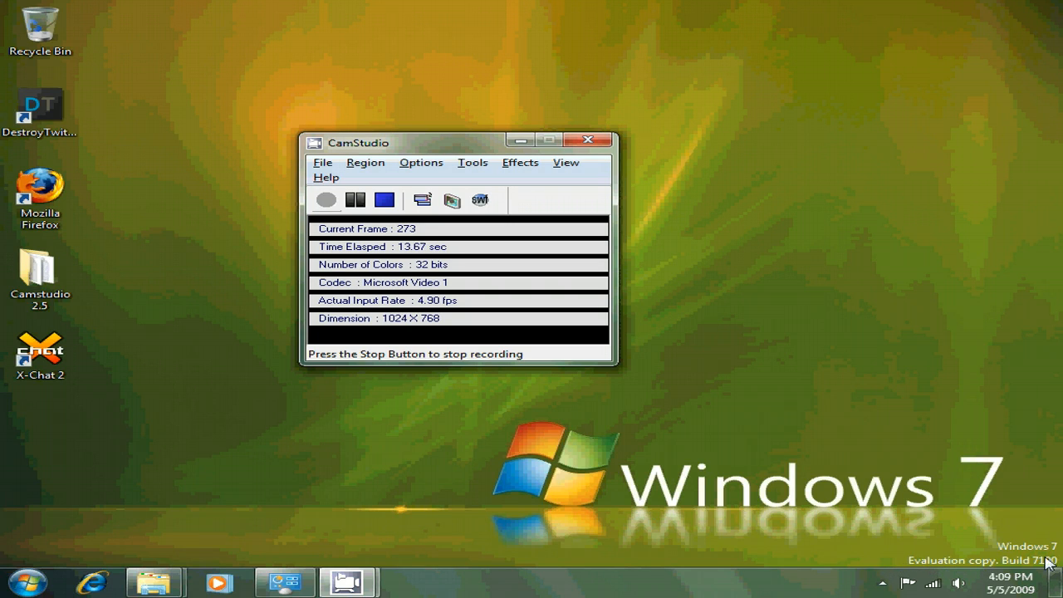
mouse_move(836, 568)
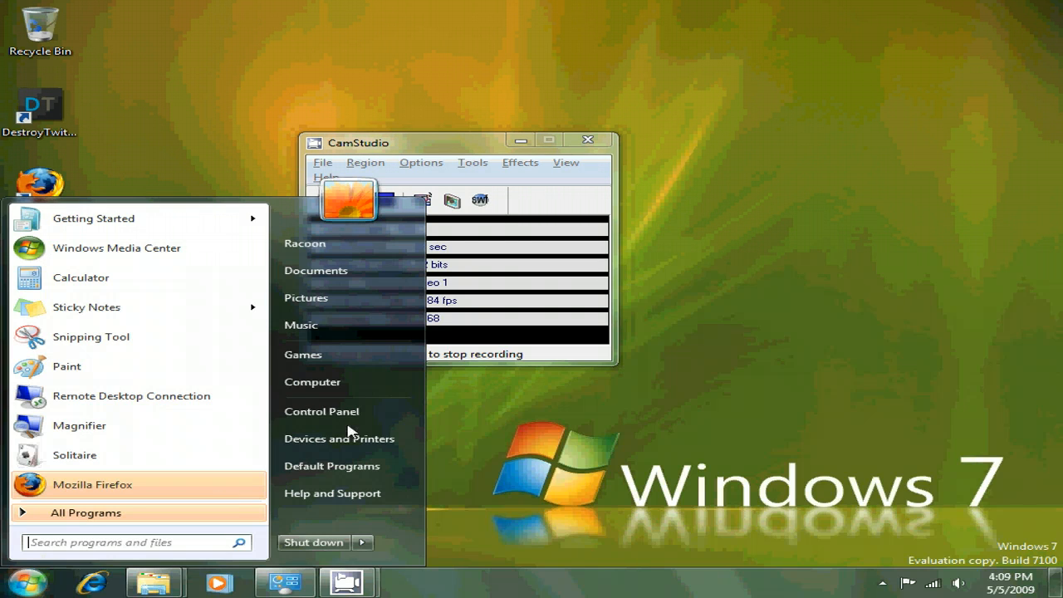
Show the context-menu options for the Computer entry in the Start menu
right_click(312, 380)
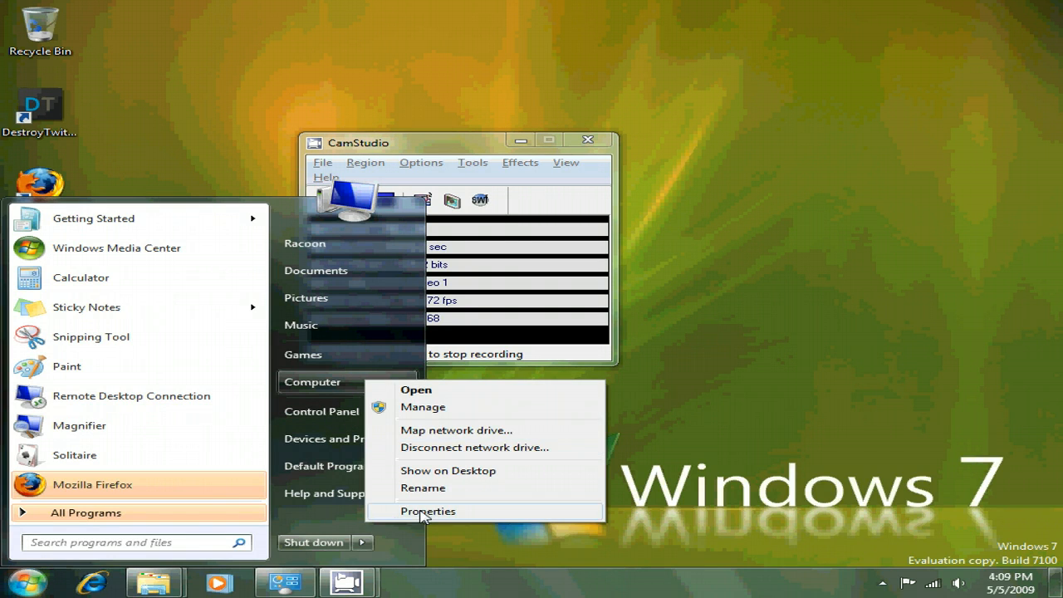
View the System properties page (edition, processor, memory, activation) and close it
click(428, 511)
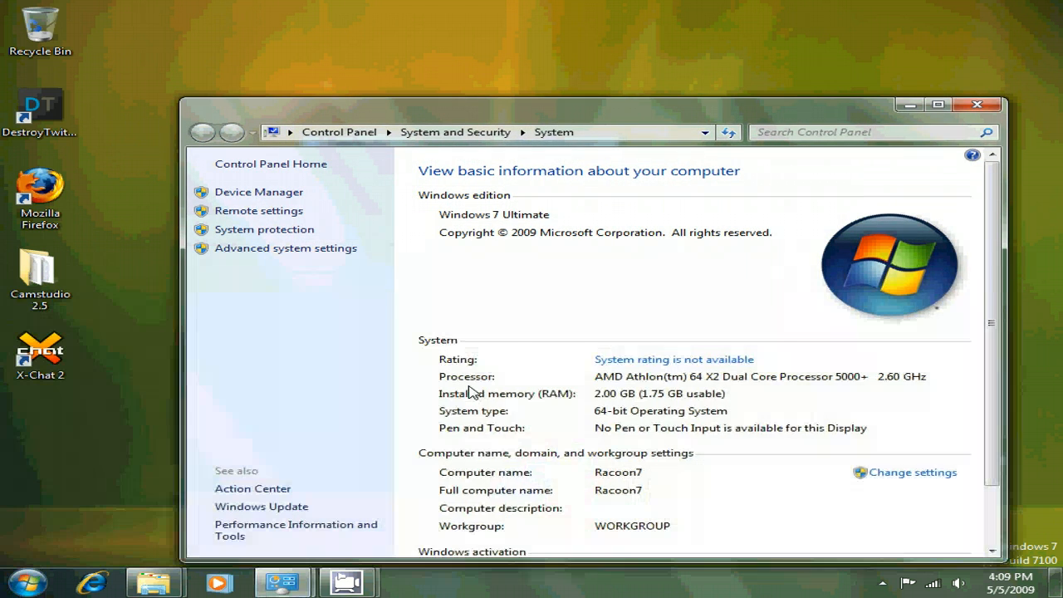
mouse_move(506, 224)
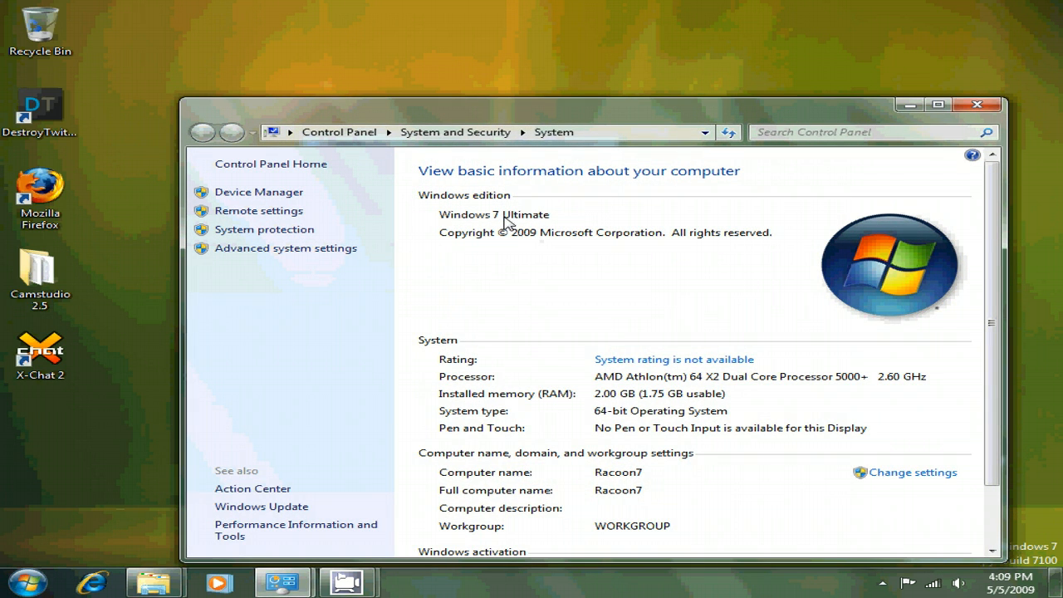
mouse_move(657, 379)
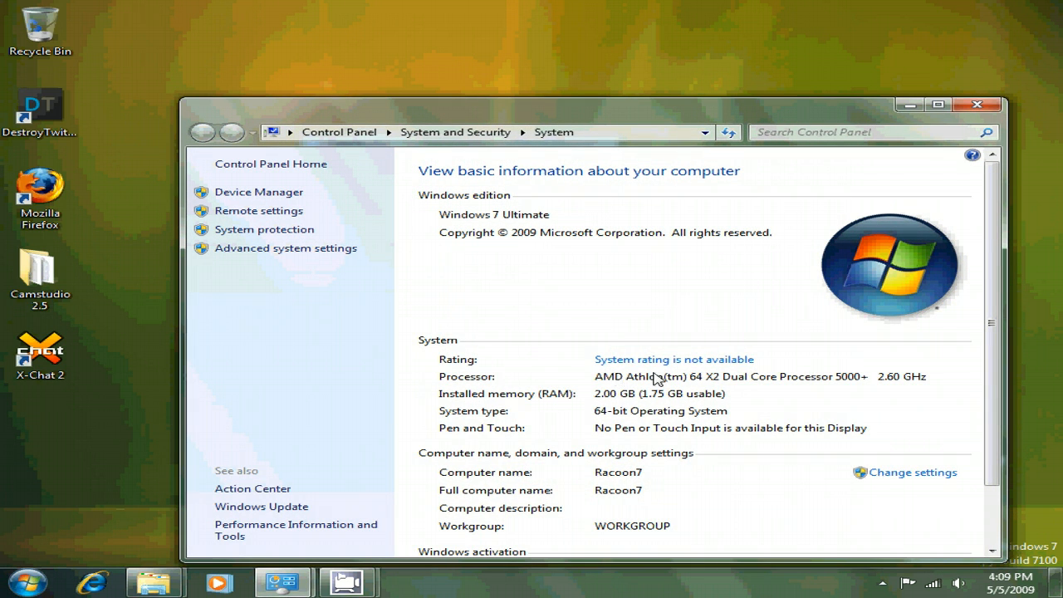
mouse_move(680, 406)
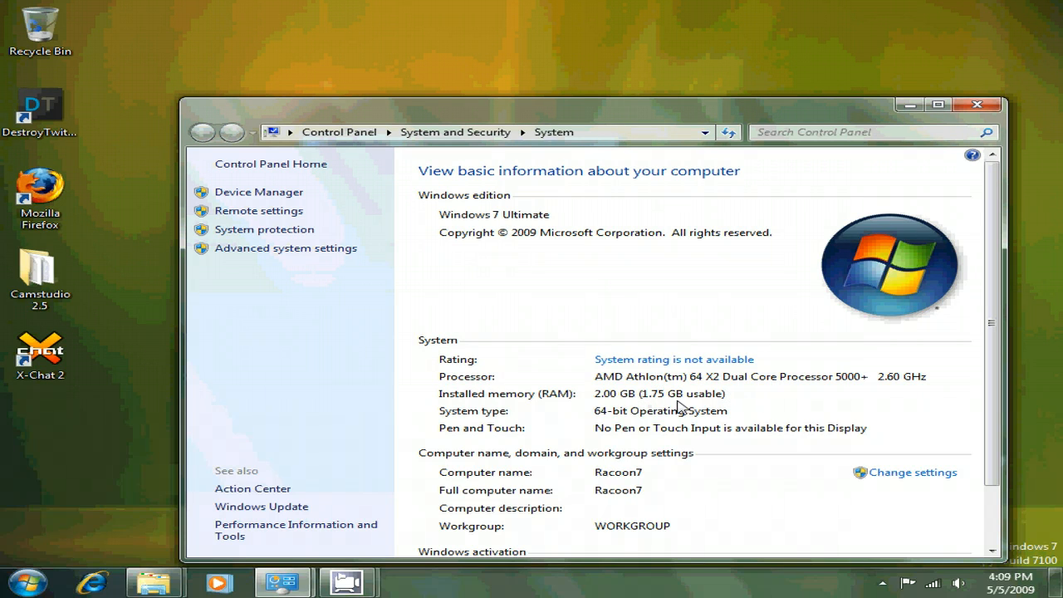
mouse_move(654, 425)
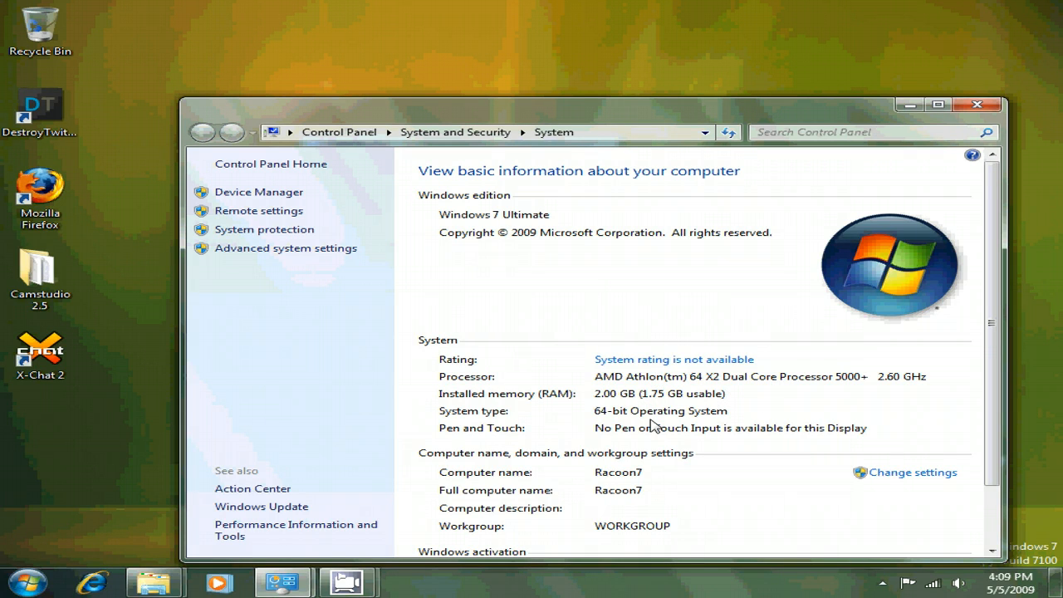
scroll(down, 3)
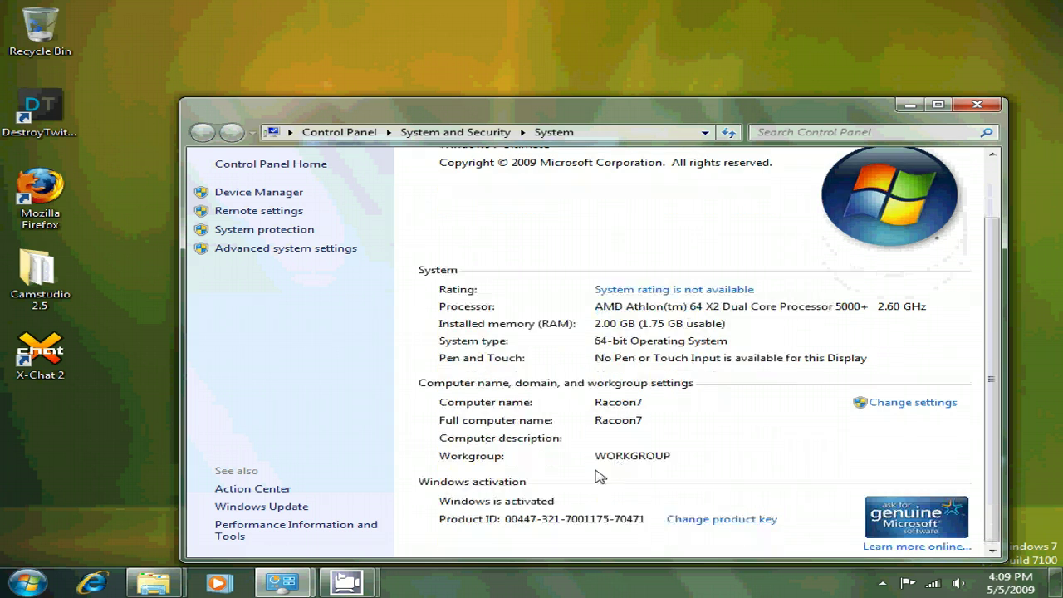
scroll(up, 3)
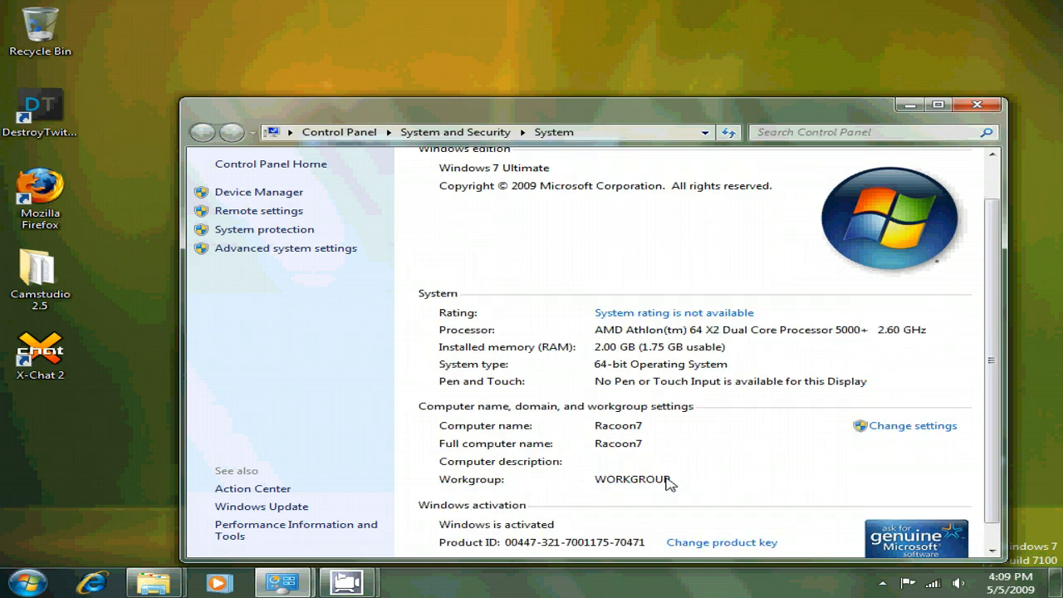
scroll(up, 3)
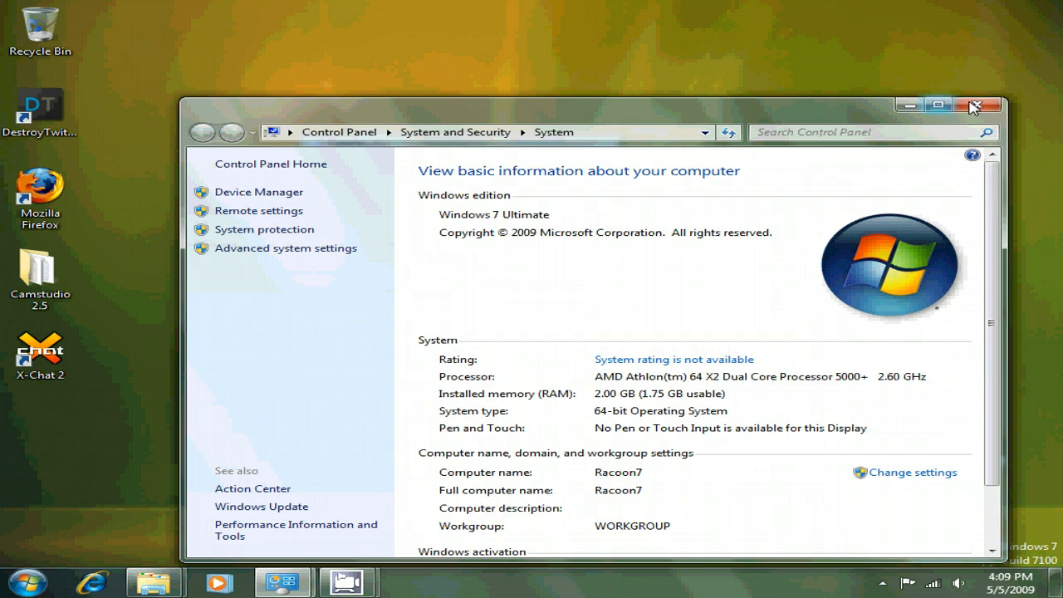
click(983, 105)
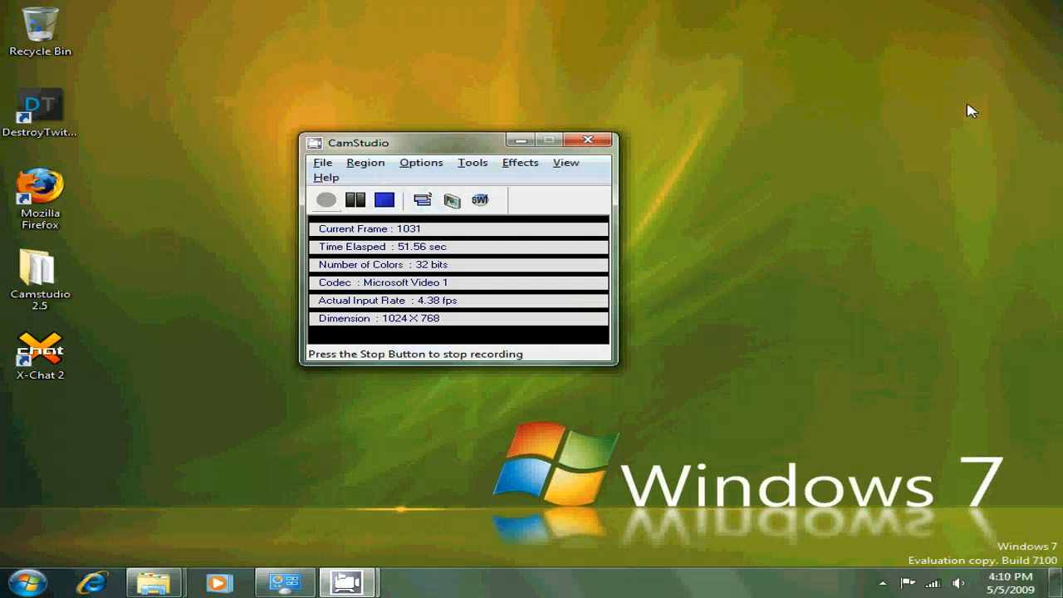
mouse_move(475, 452)
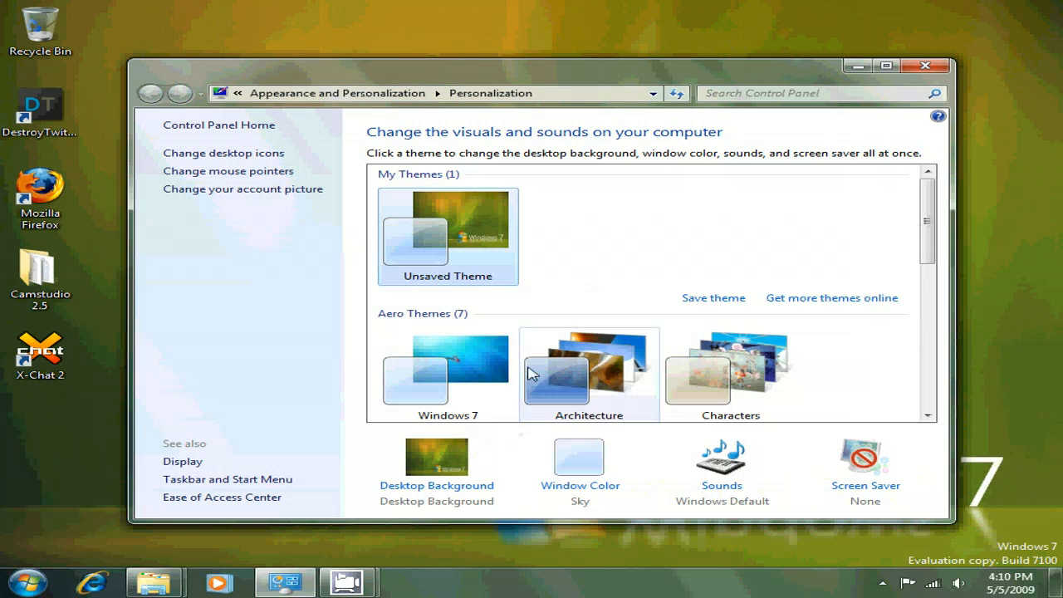
Browse through the list of available desktop themes in Personalization
scroll(down, 3)
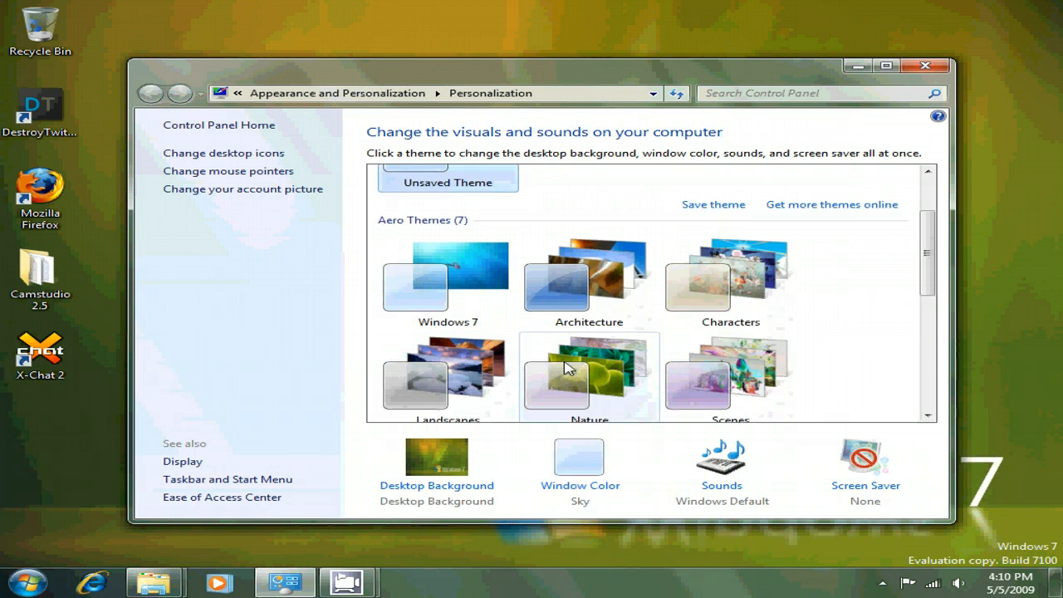
scroll(down, 3)
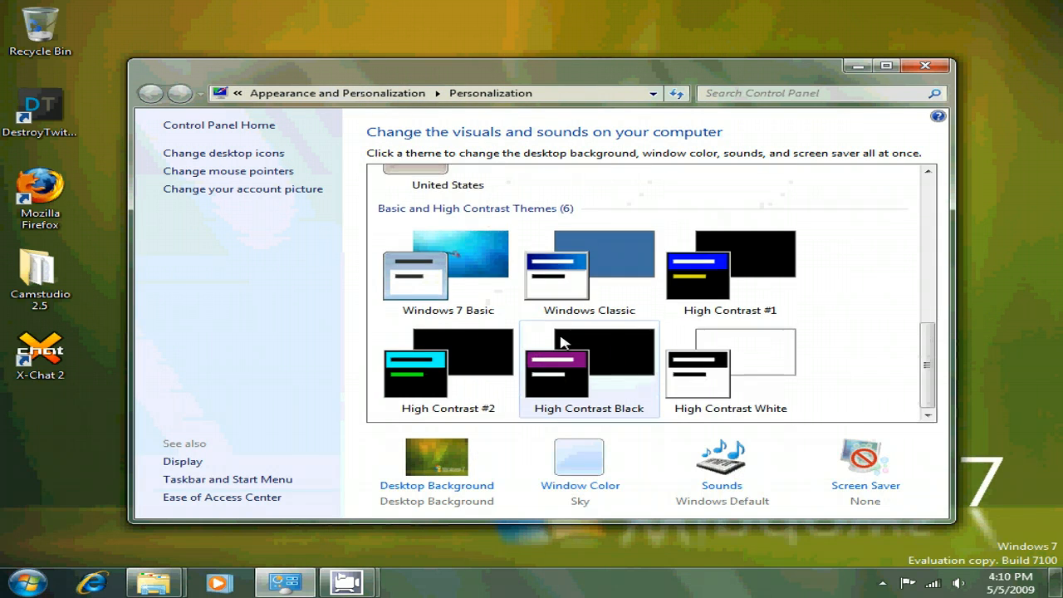
scroll(up, 3)
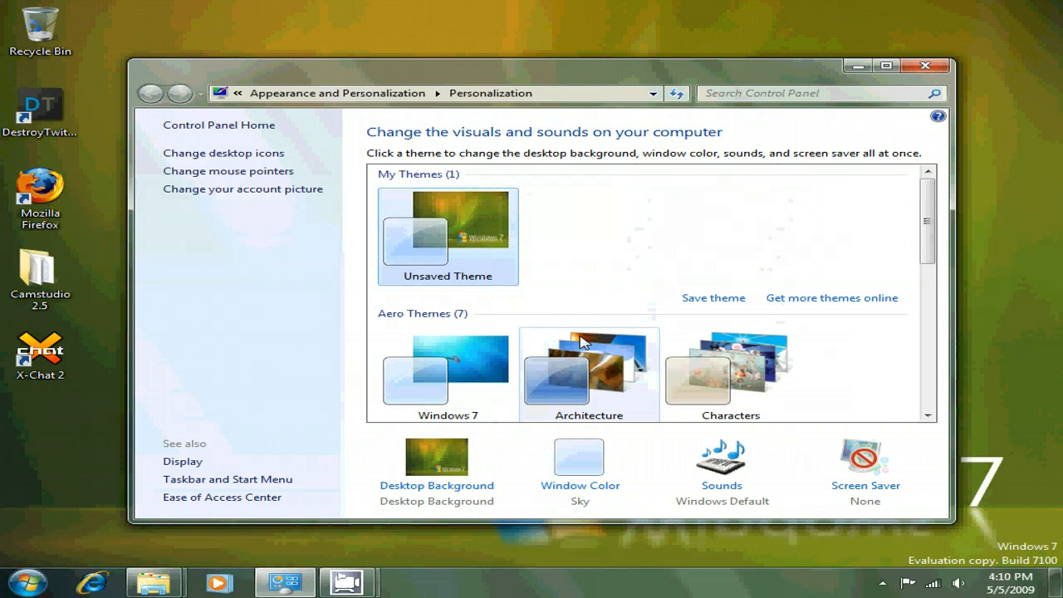
mouse_move(232, 171)
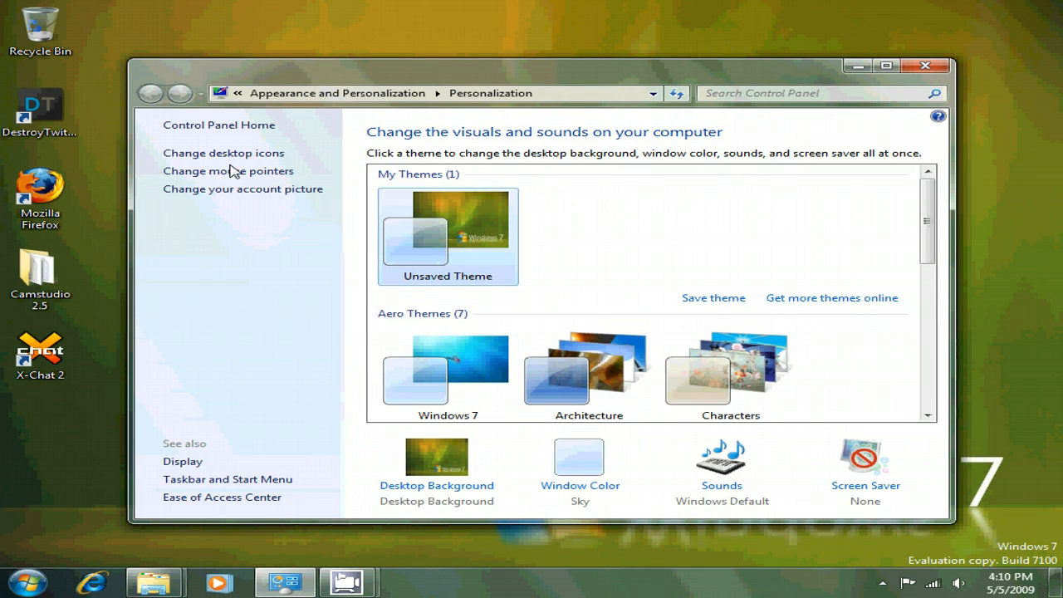
mouse_move(226, 478)
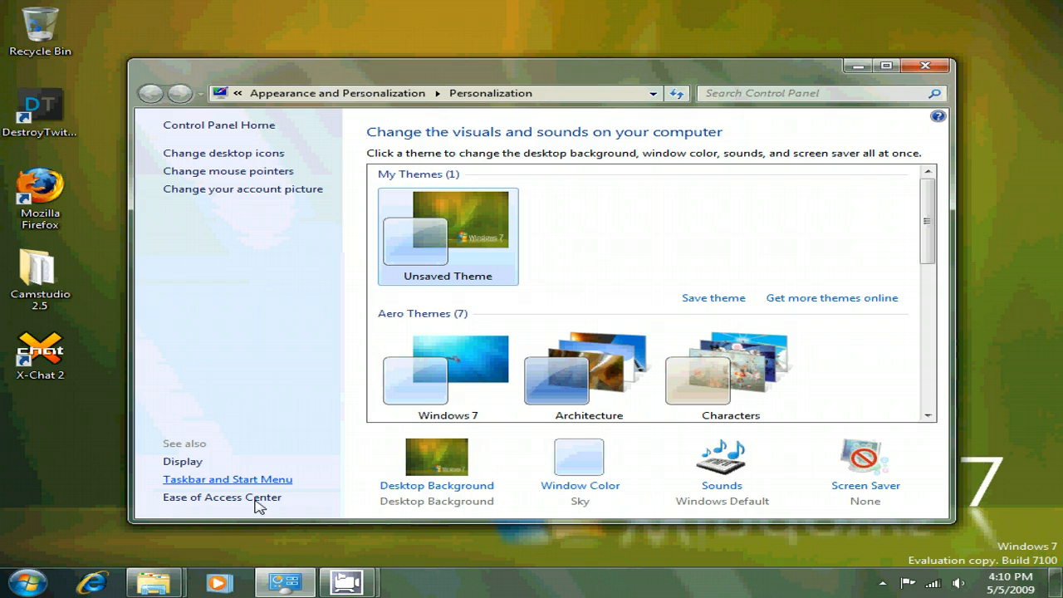
mouse_move(925, 67)
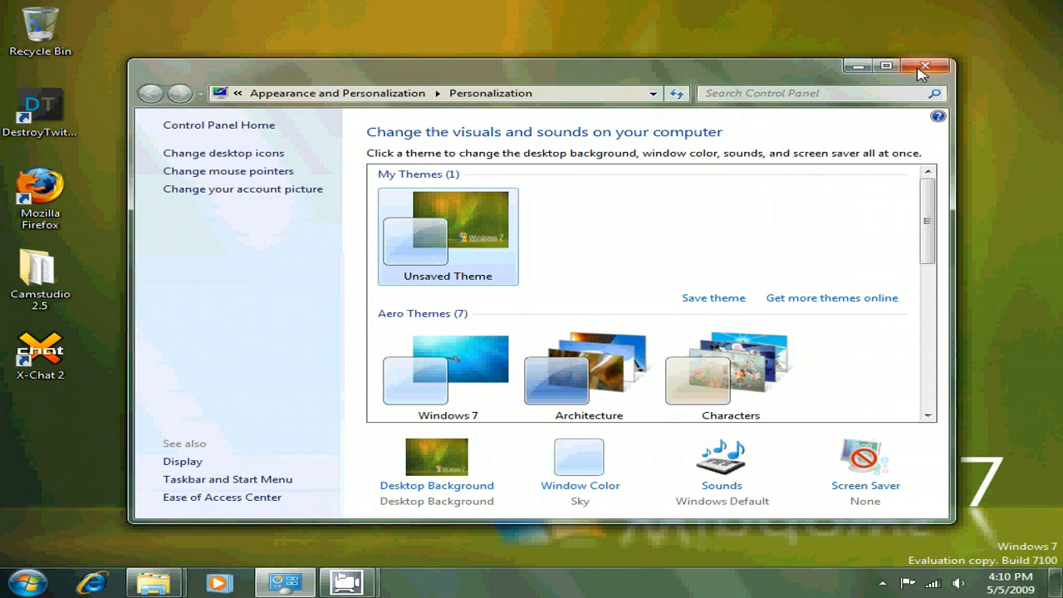
mouse_move(648, 273)
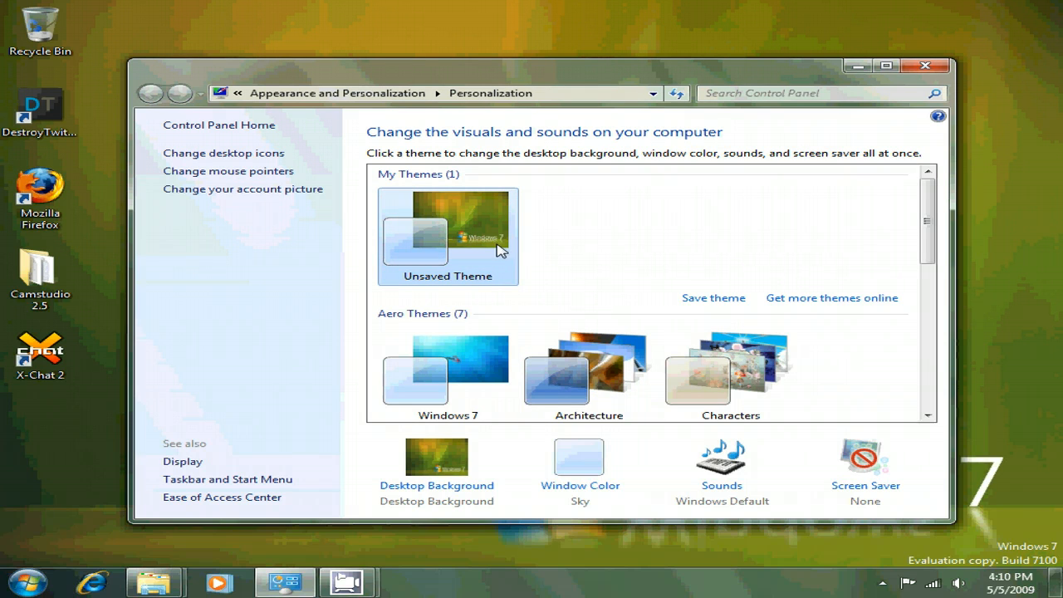
Start saving the current theme, then cancel the Save Theme As dialog
click(712, 297)
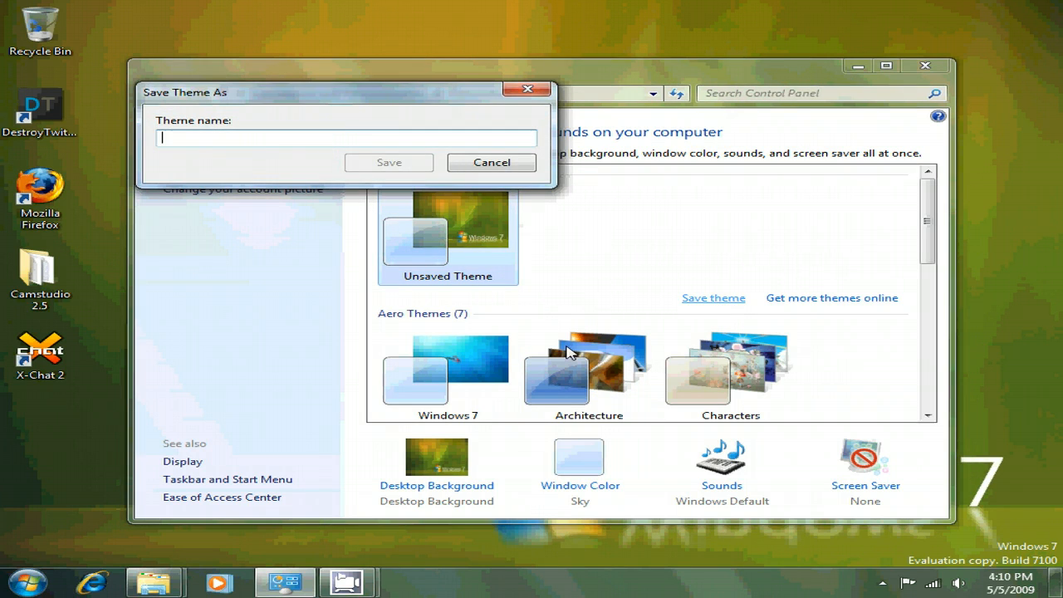
click(491, 162)
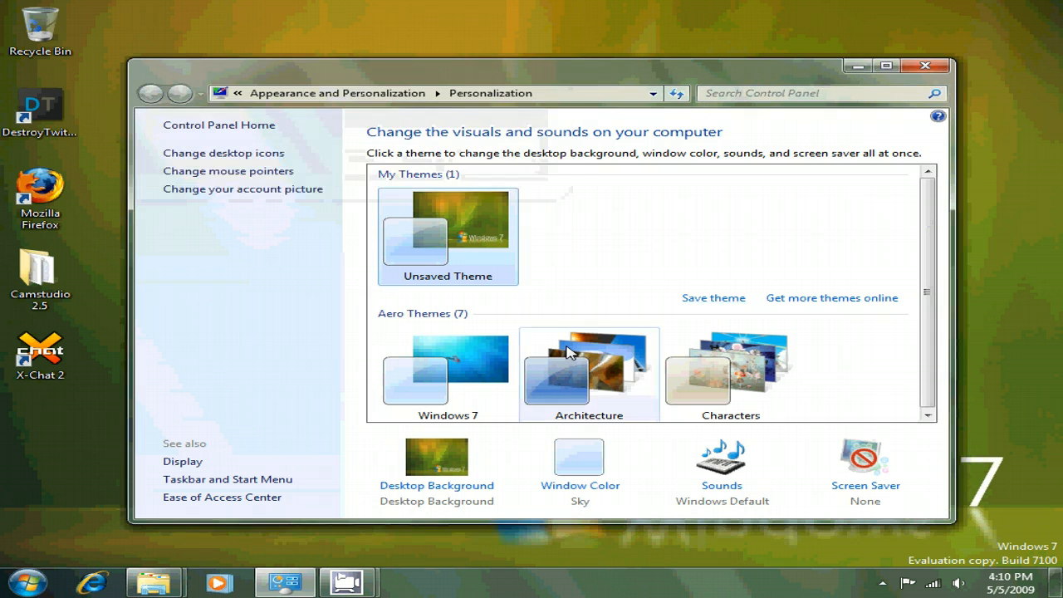
click(448, 372)
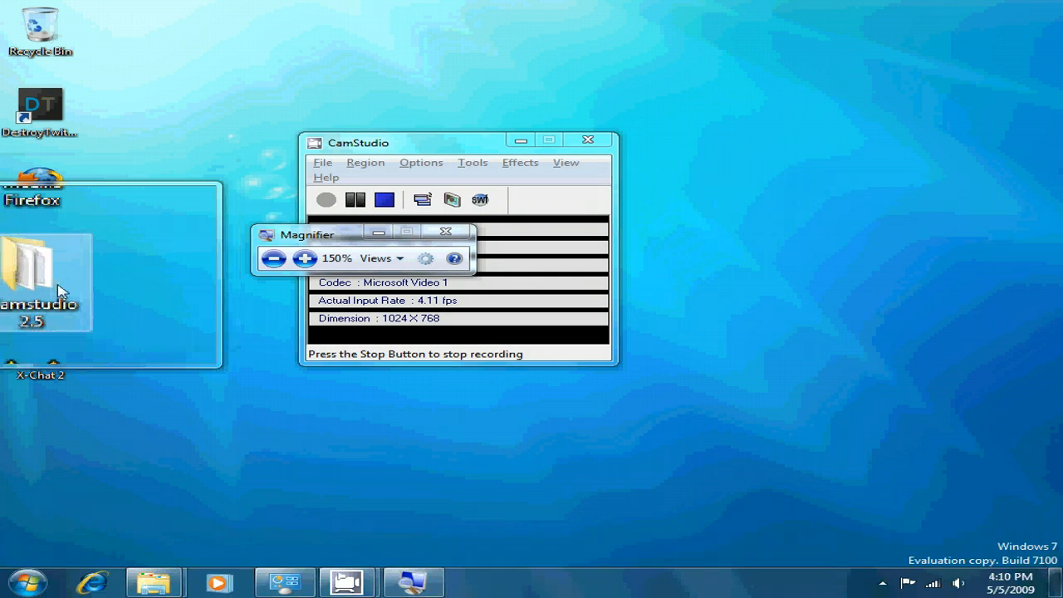
Zoom the desktop to 150% with Magnifier and return to 100%
click(445, 231)
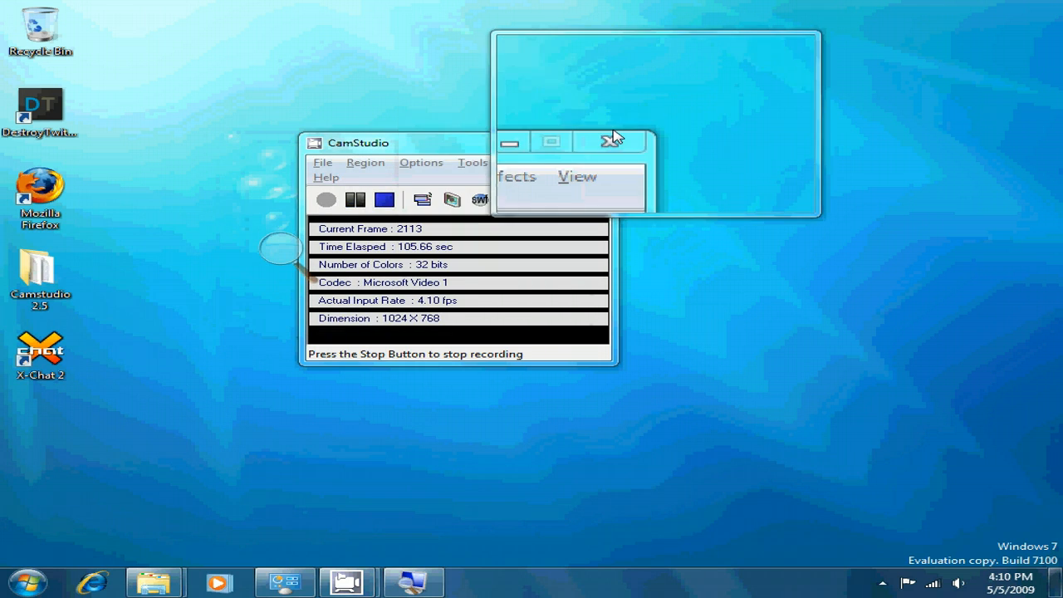
click(612, 139)
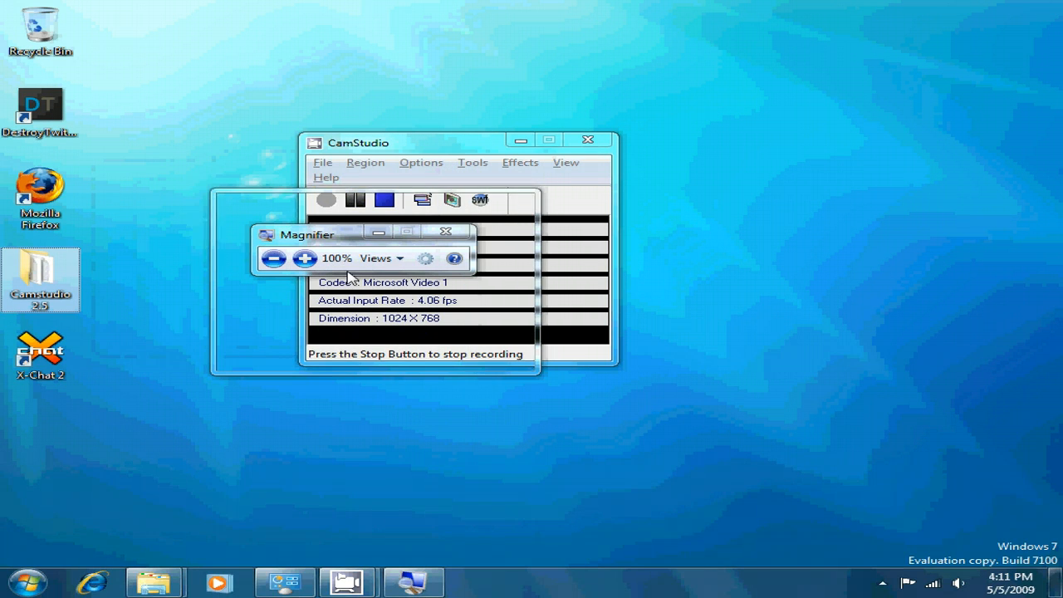
click(382, 259)
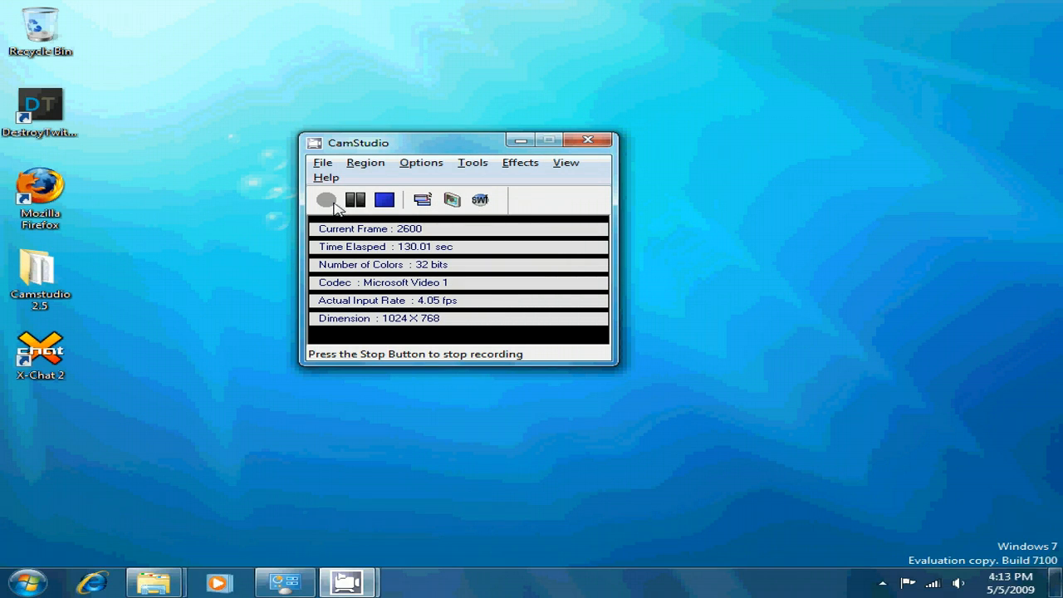
click(356, 199)
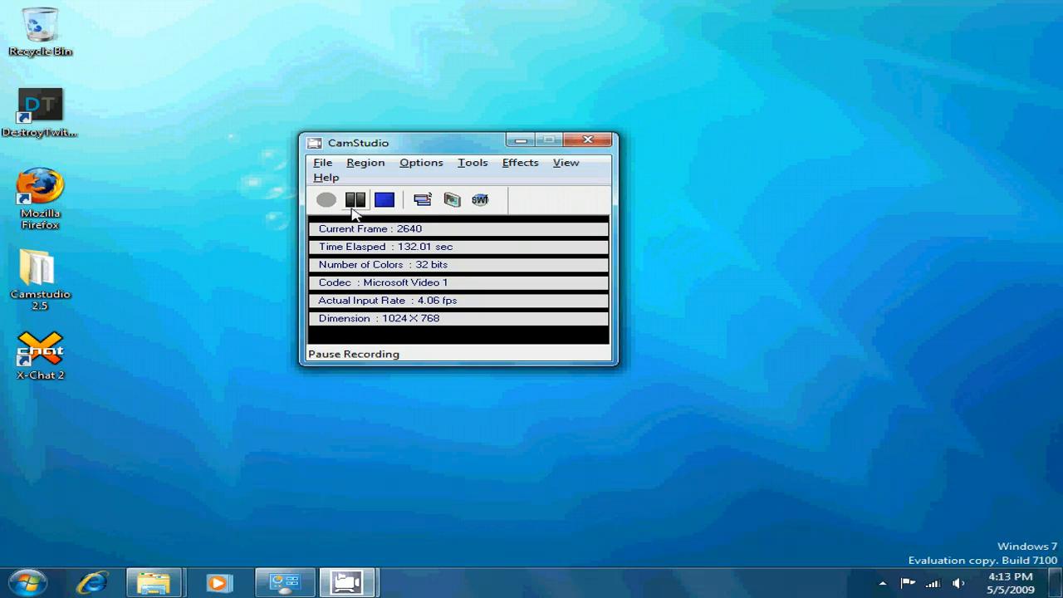
click(356, 200)
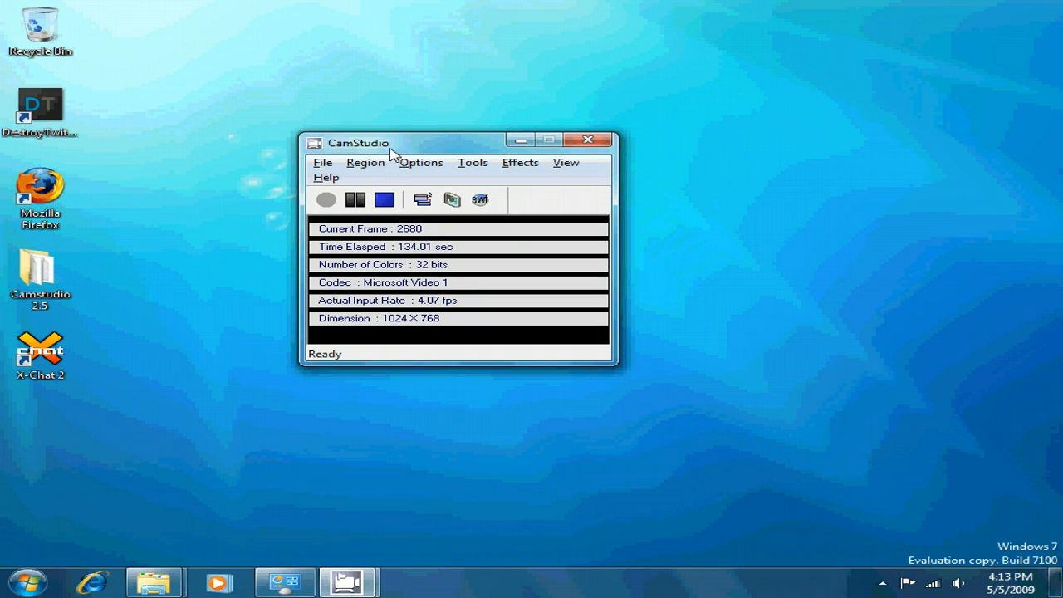
mouse_move(153, 581)
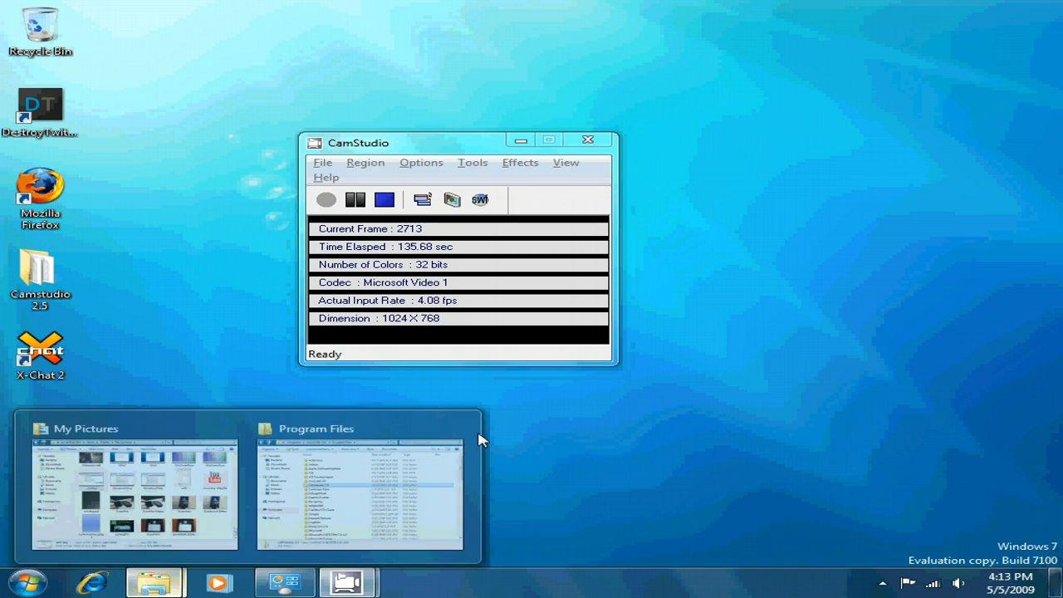
Reposition the My Pictures window, then Aero Shake CamStudio to minimize the others
click(132, 484)
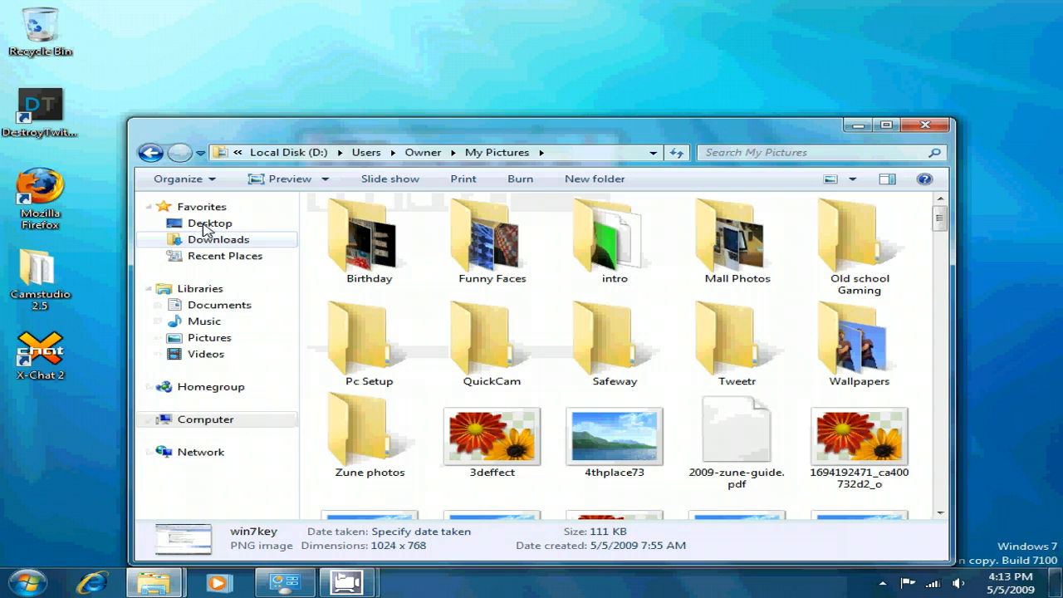
drag(532, 125, 594, 156)
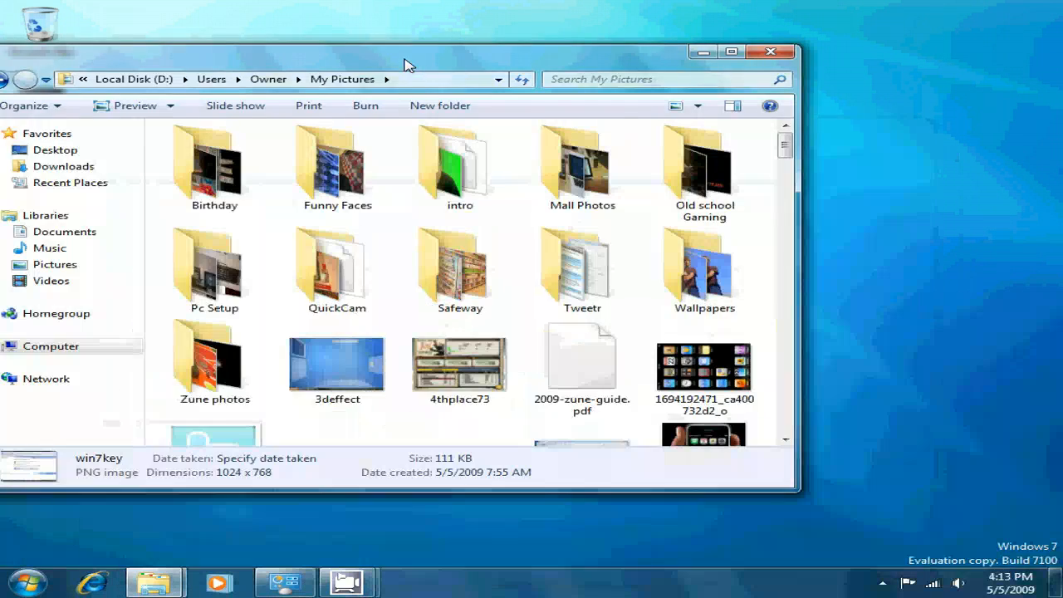
drag(406, 64, 567, 143)
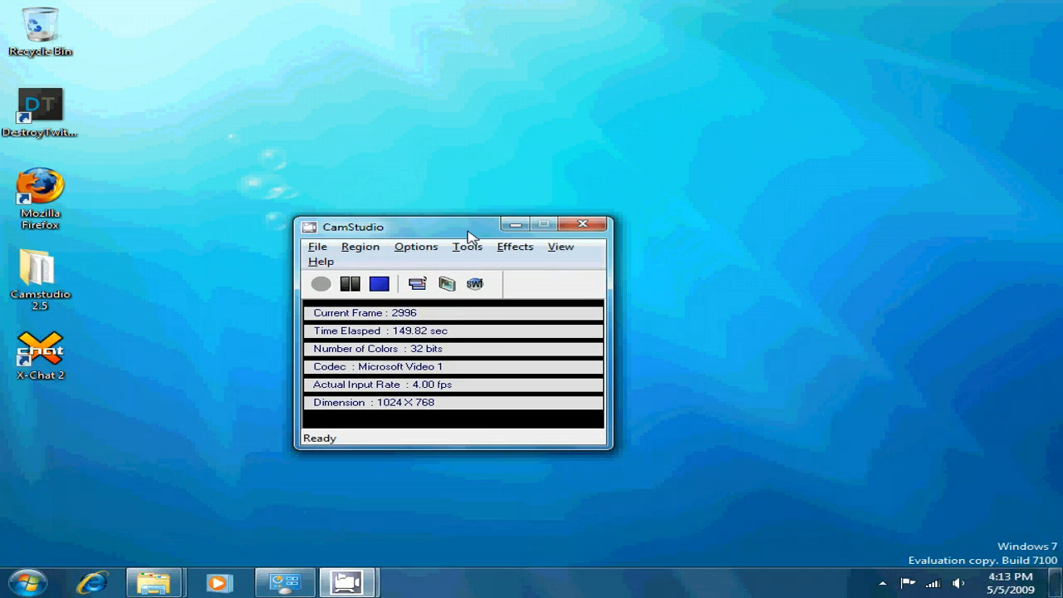
Shake the CamStudio window again to restore the My Pictures window
drag(468, 226, 535, 239)
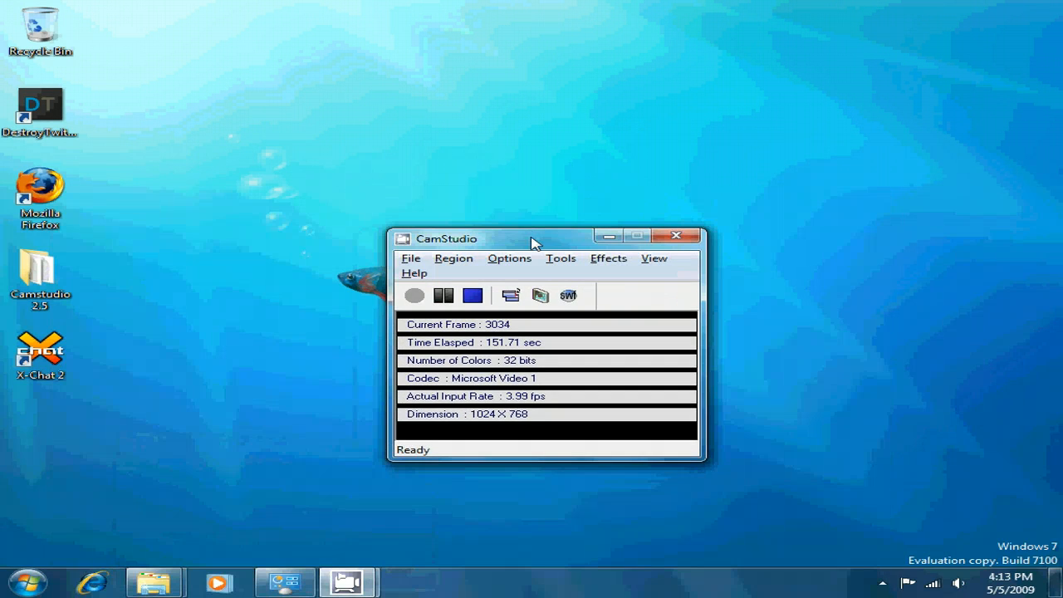
drag(532, 239, 415, 237)
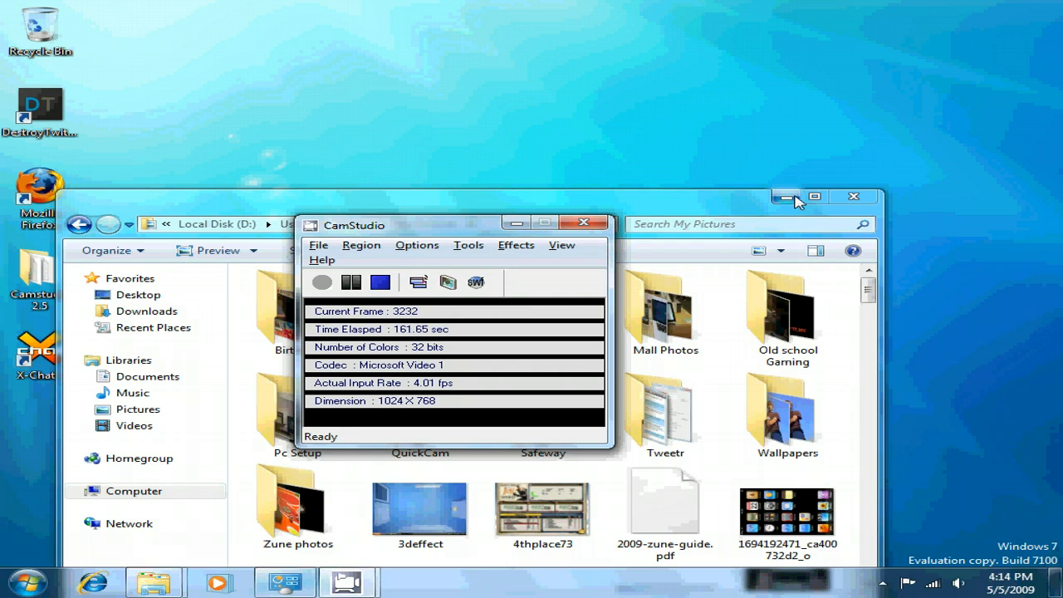
mouse_move(783, 196)
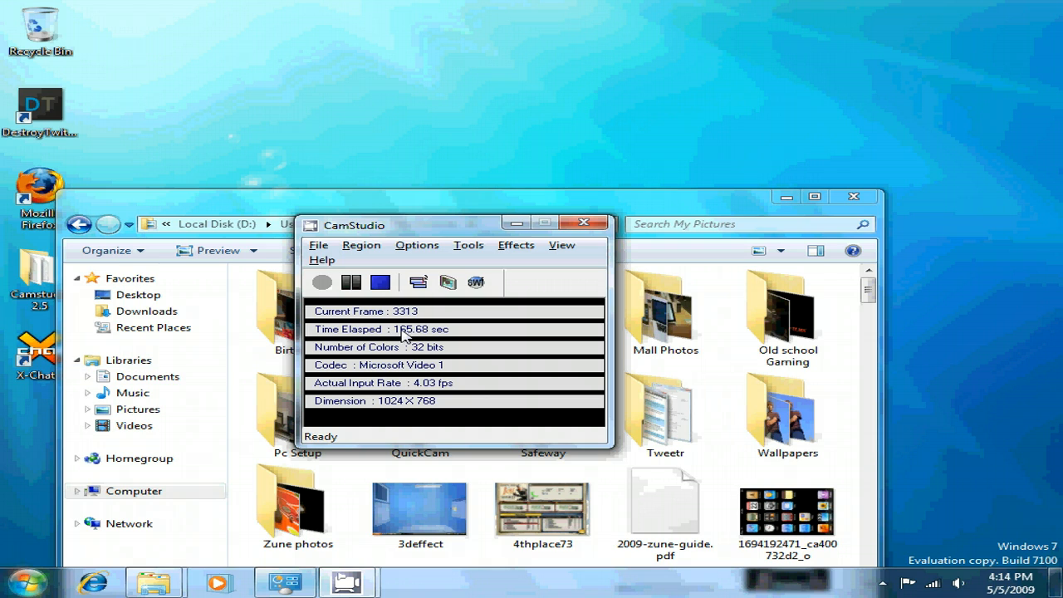
mouse_move(402, 274)
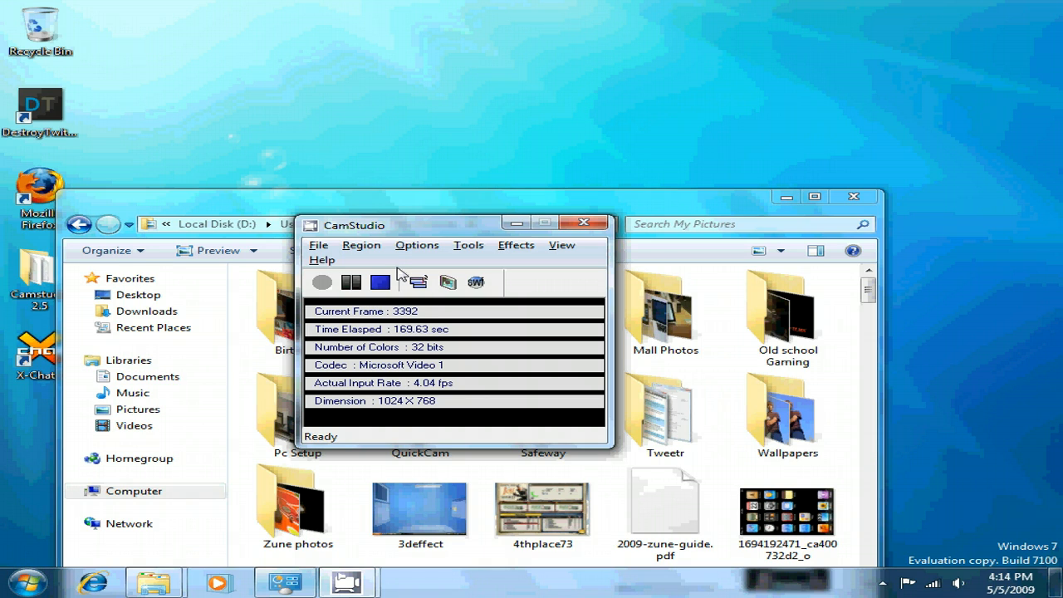
mouse_move(115, 7)
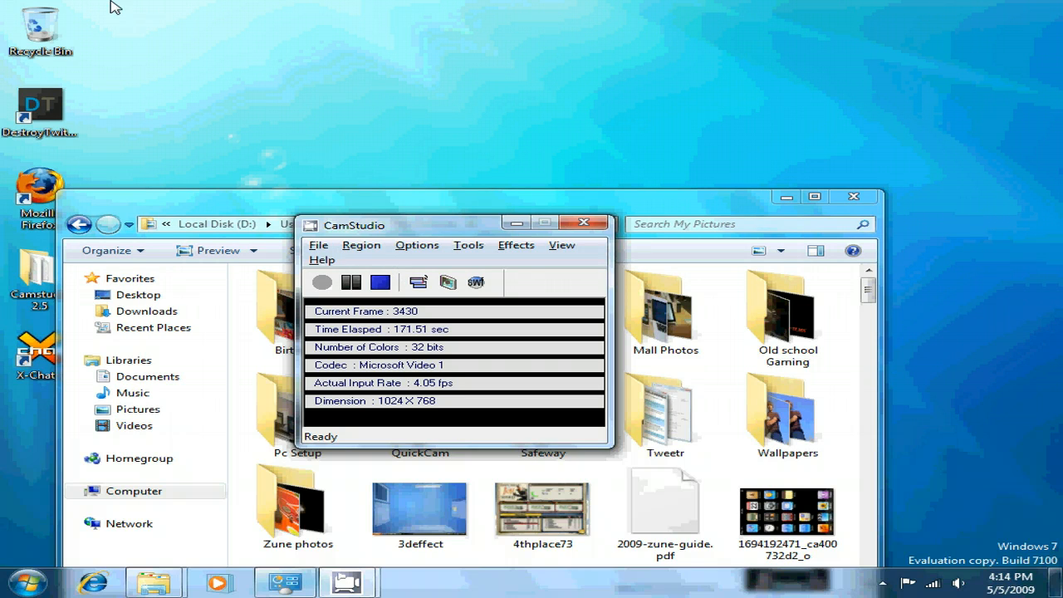
double_click(40, 108)
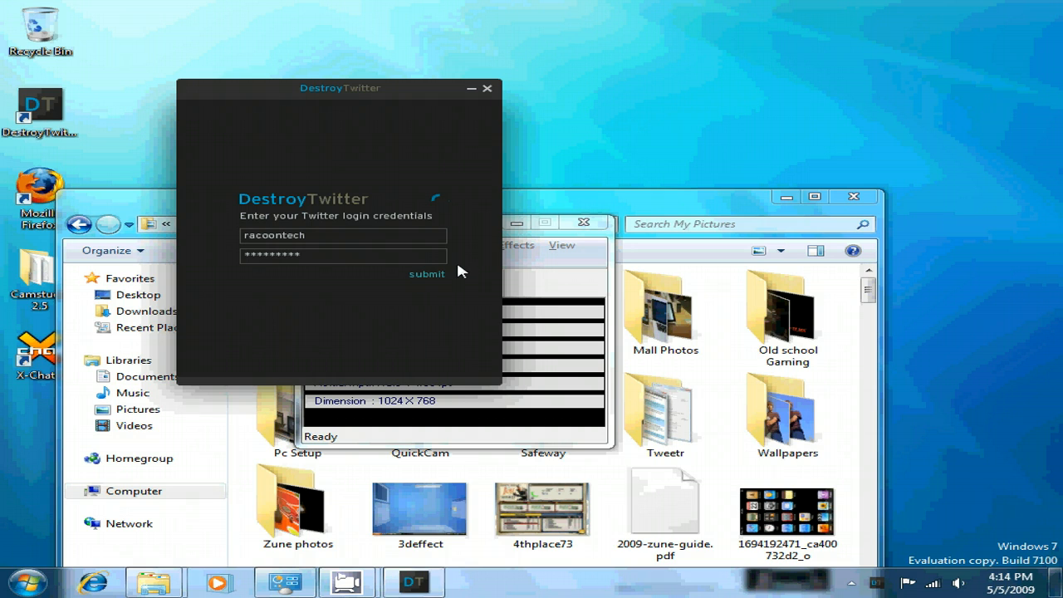
click(427, 274)
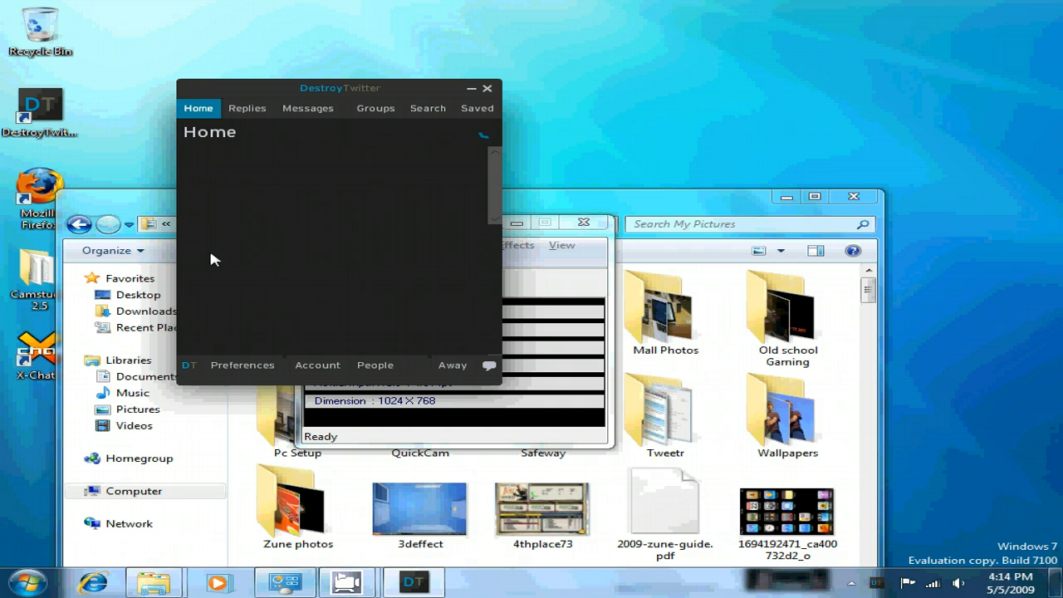
click(246, 107)
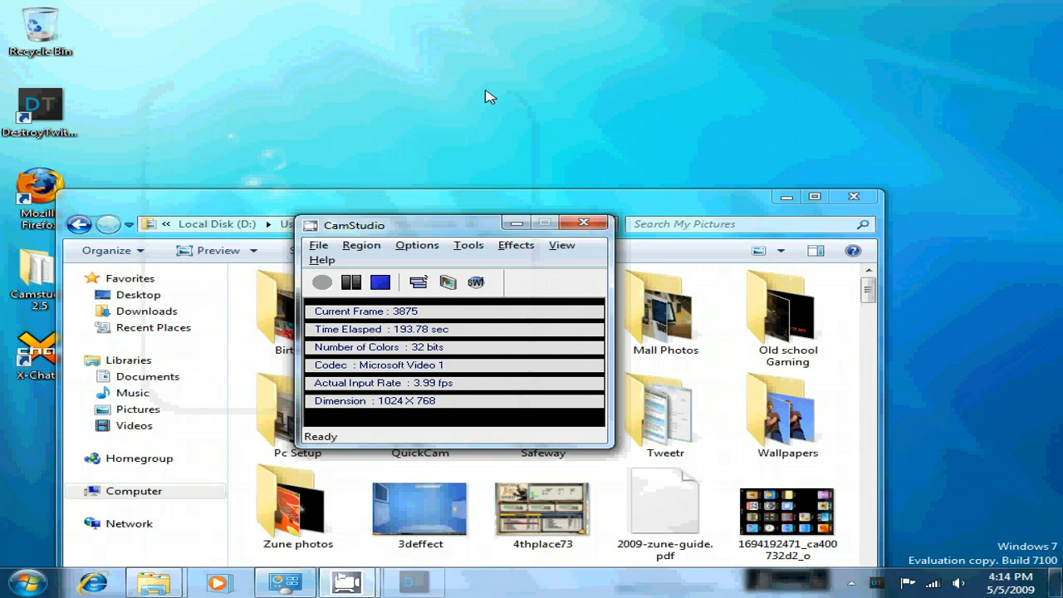
mouse_move(369, 302)
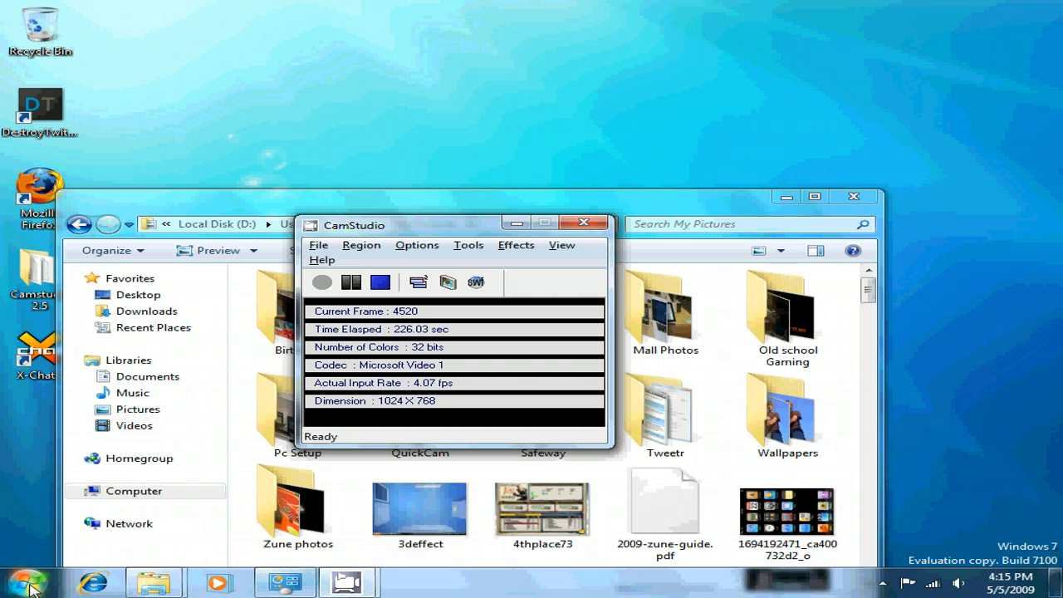
click(26, 581)
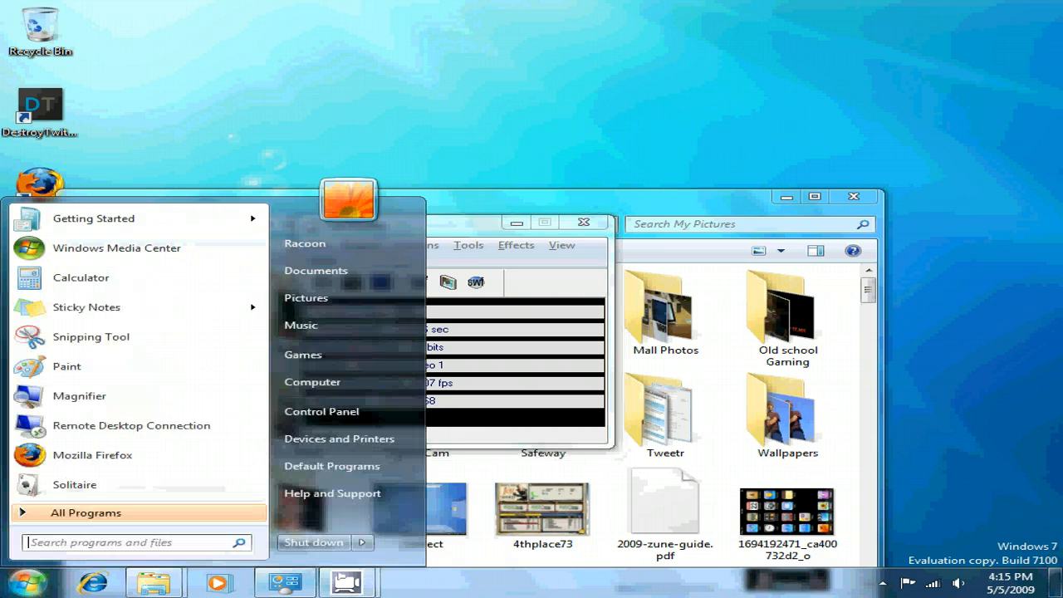
mouse_move(161, 367)
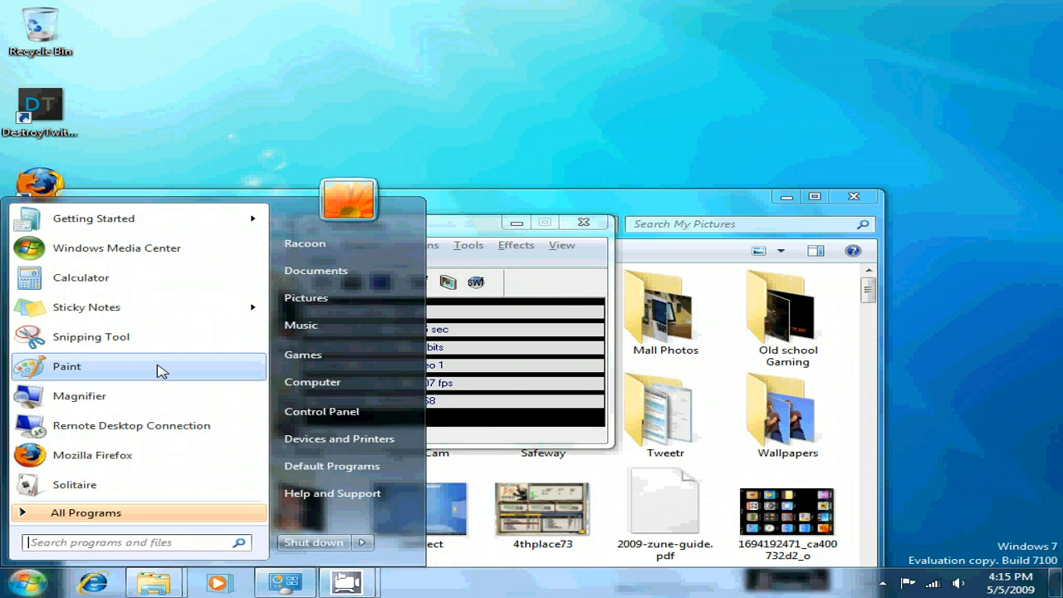
click(66, 366)
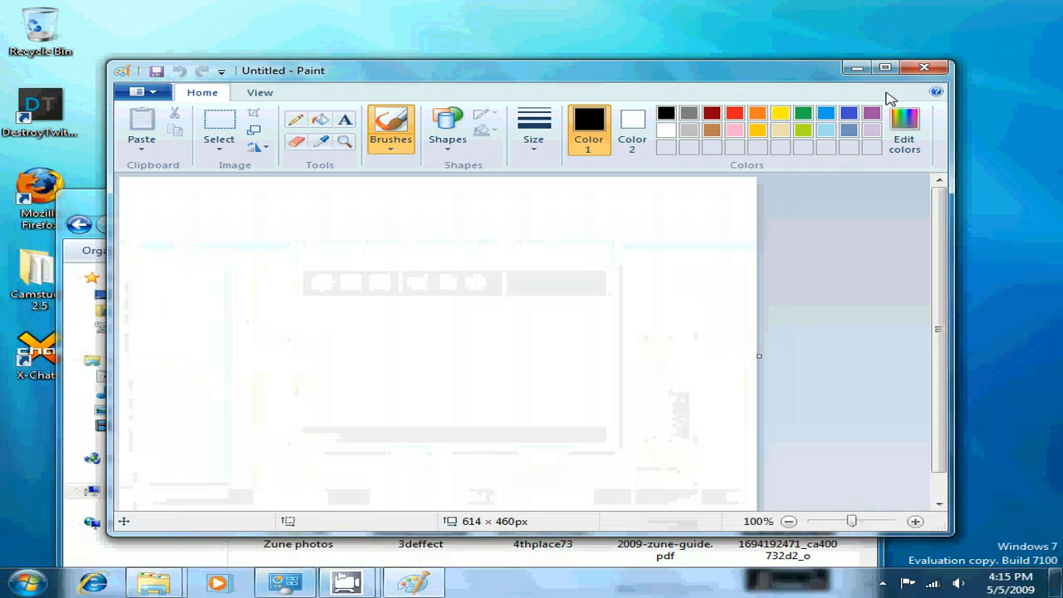
click(25, 581)
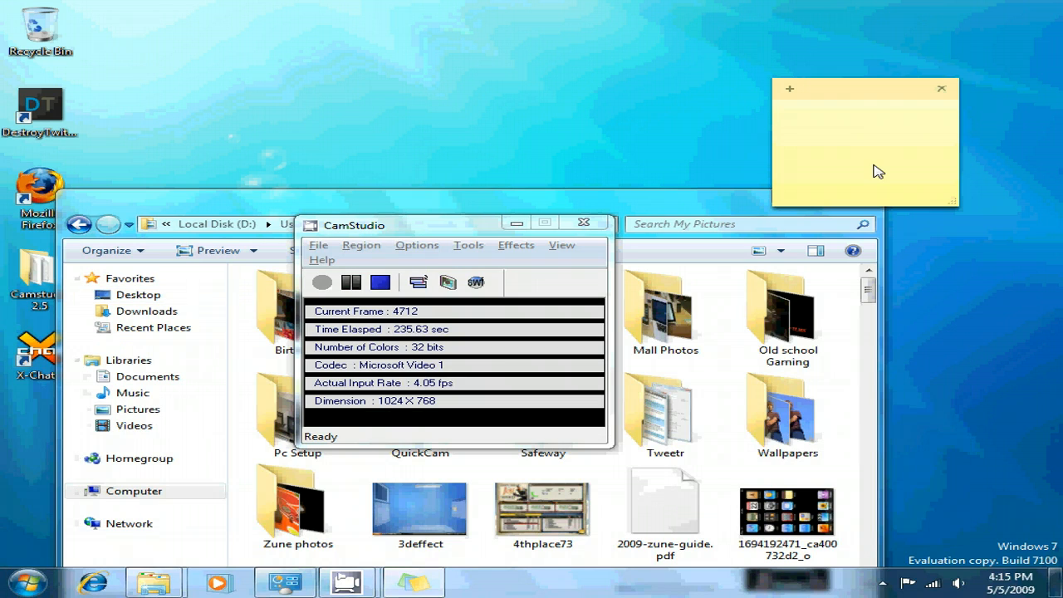
Write 'Hello E' on the sticky note, then delete the note and confirm
text(Hello EVERYBODY WHOS WATCHING)
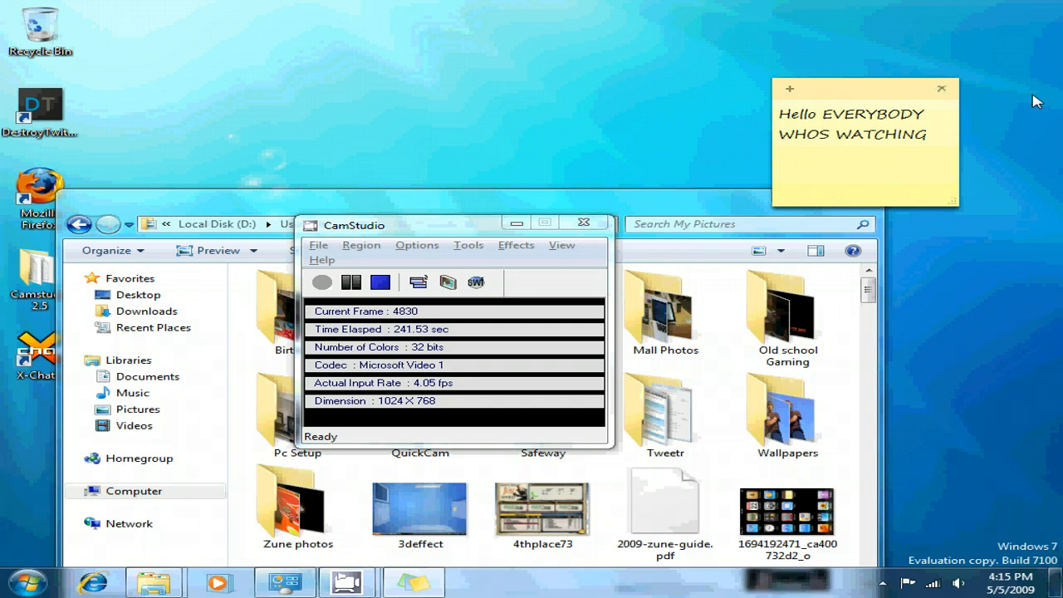
click(940, 88)
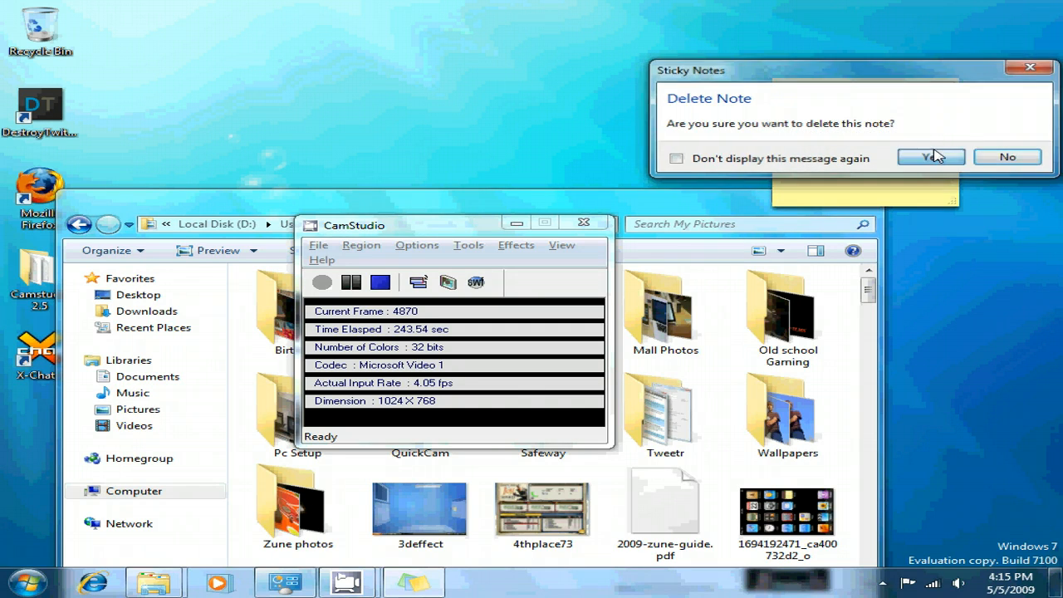
click(930, 156)
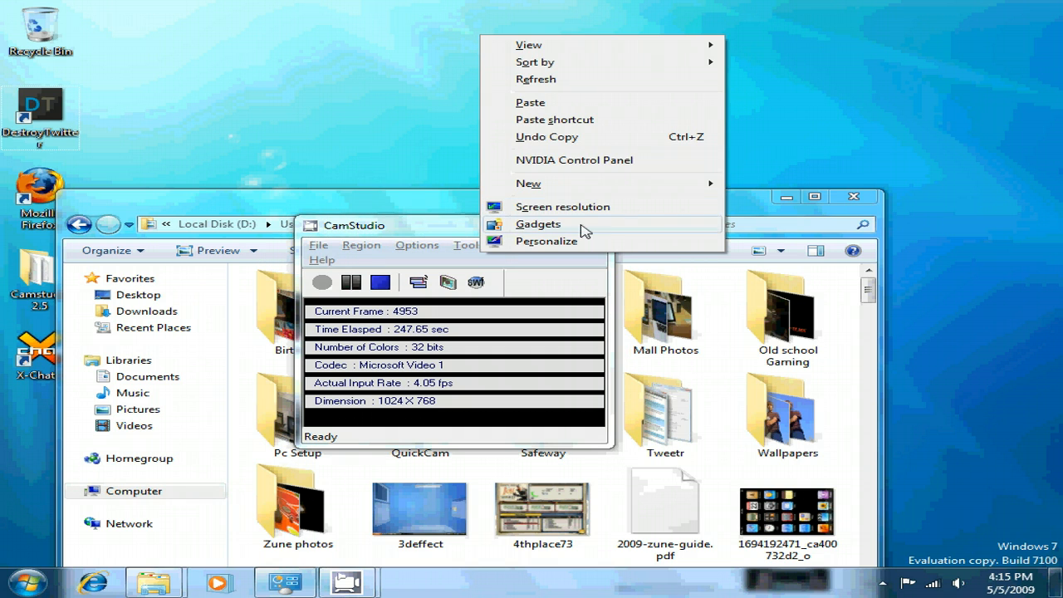
Add the Clock and another gadget to the desktop from the gadget gallery
click(538, 223)
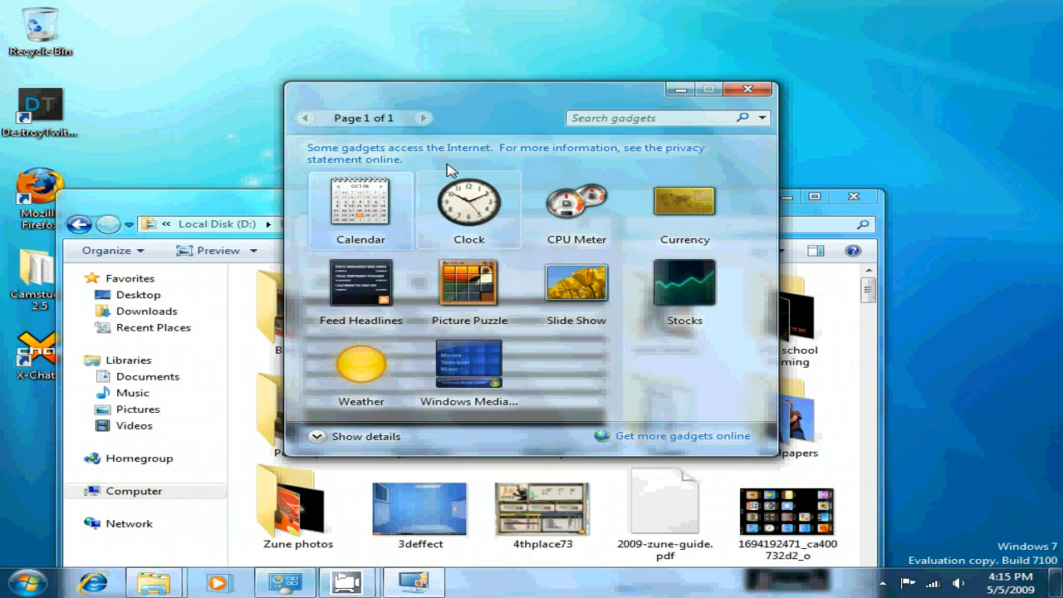
double_click(468, 202)
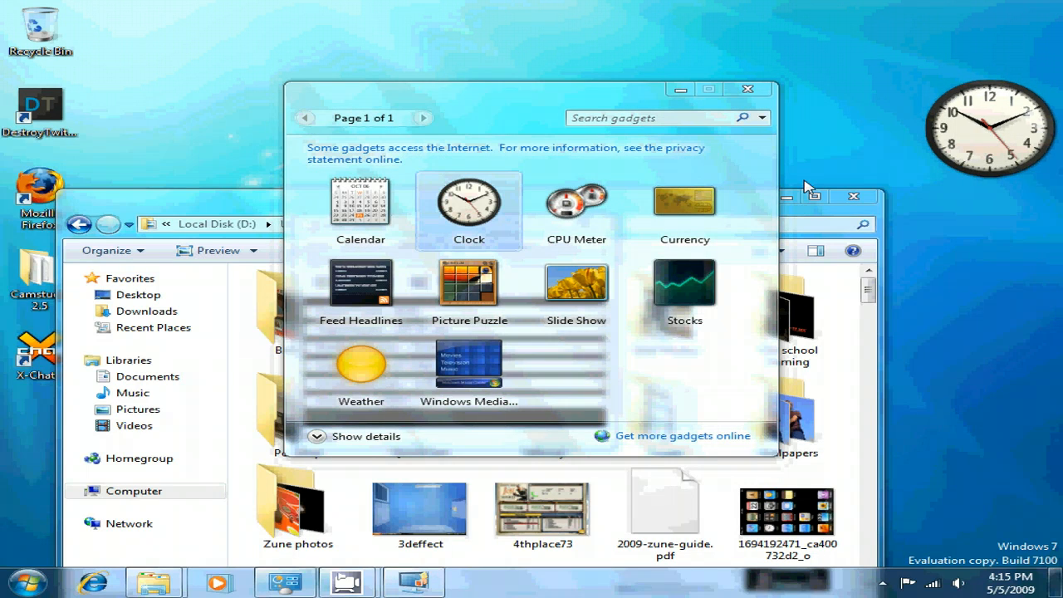
mouse_move(983, 129)
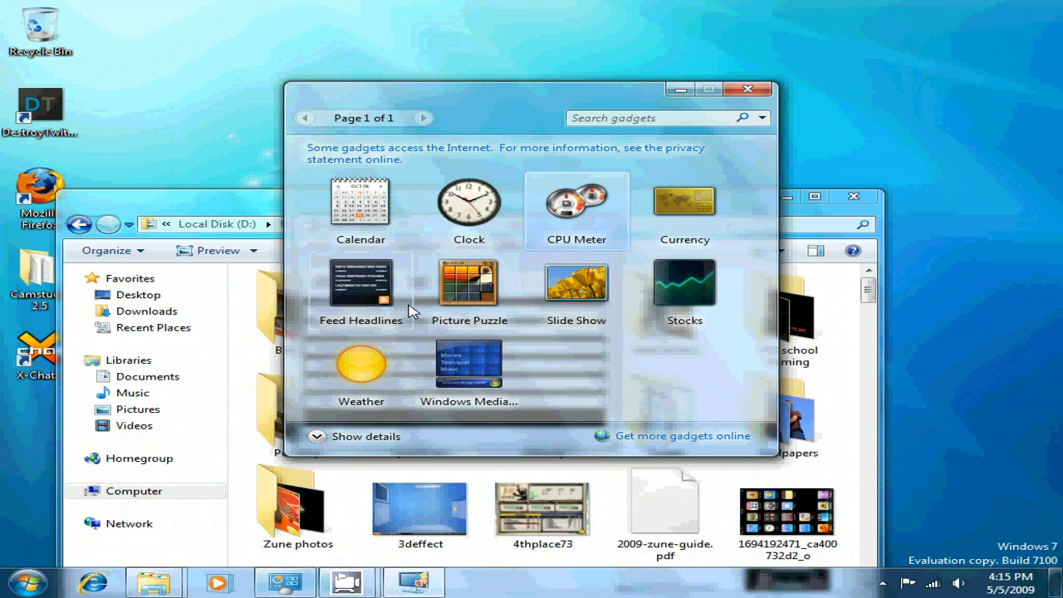
double_click(468, 282)
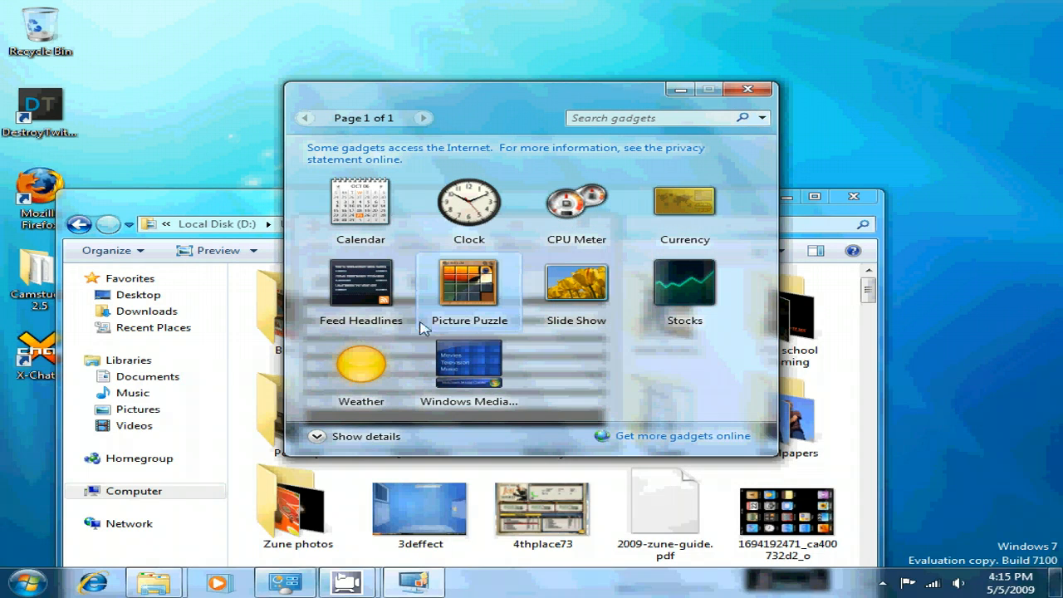
mouse_move(498, 336)
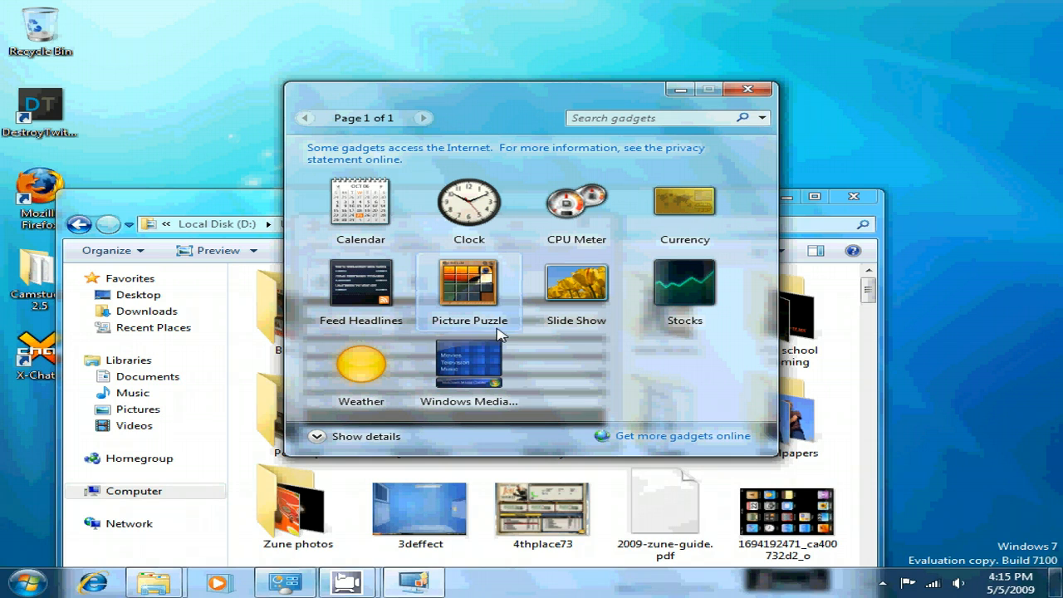
Drag the Windows Media Center gadget onto the desktop and close the gallery
drag(468, 365, 953, 236)
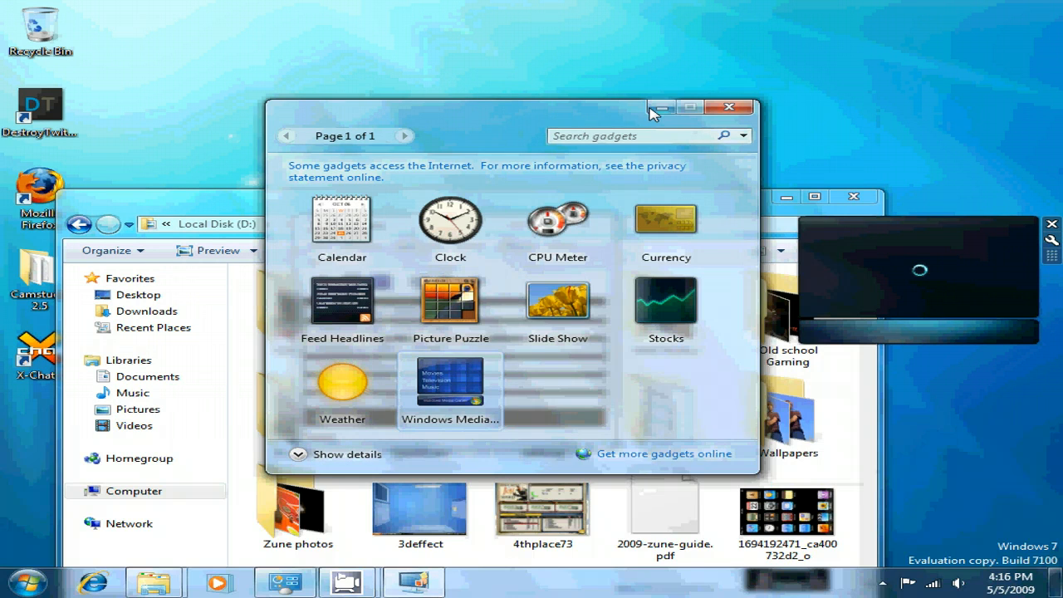
click(729, 106)
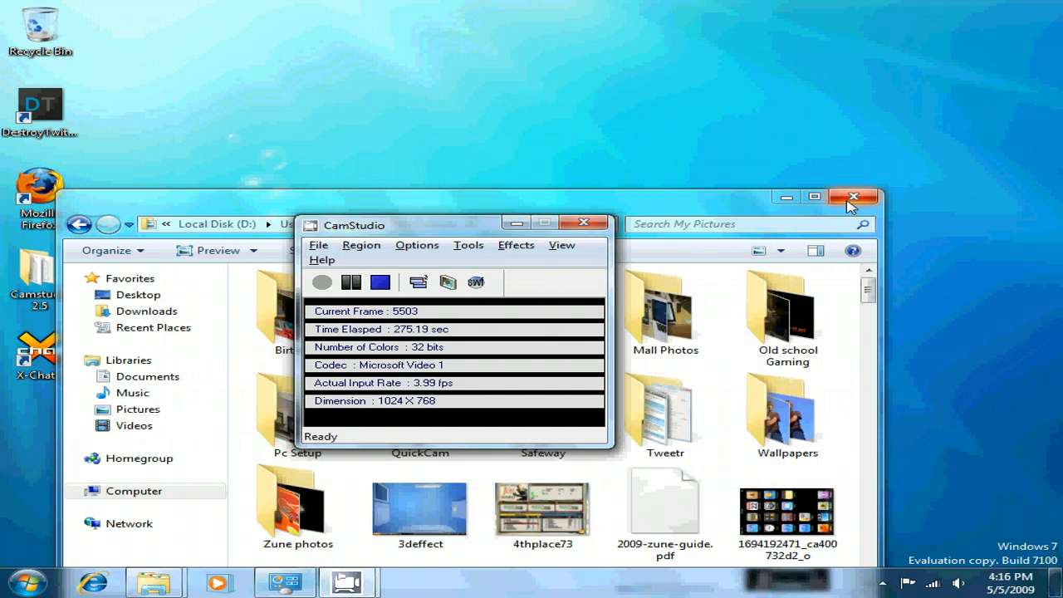
Close the My Pictures folder window, leaving only CamStudio on the desktop
click(853, 196)
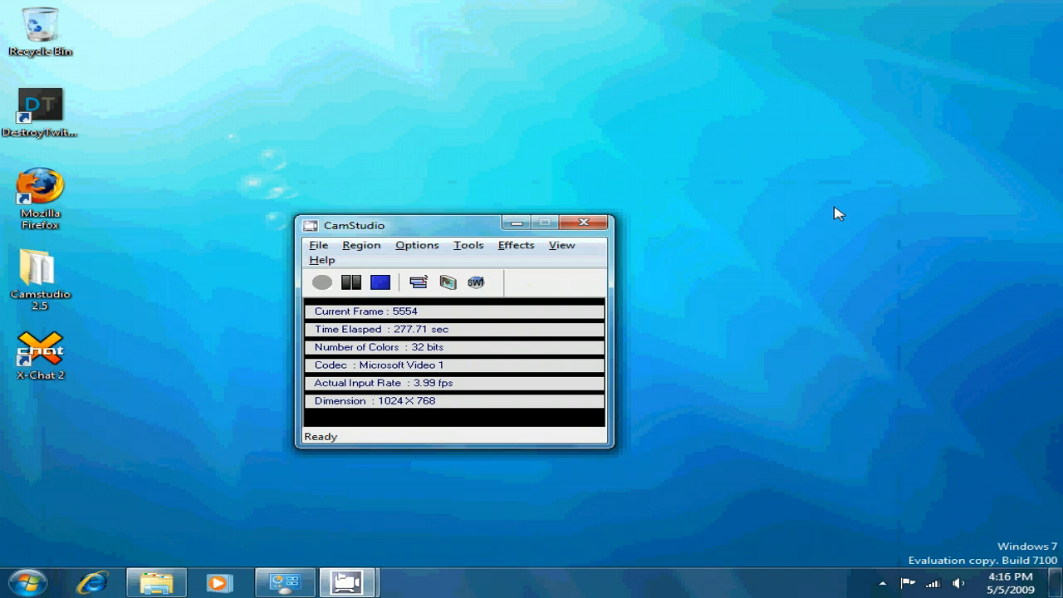
mouse_move(357, 484)
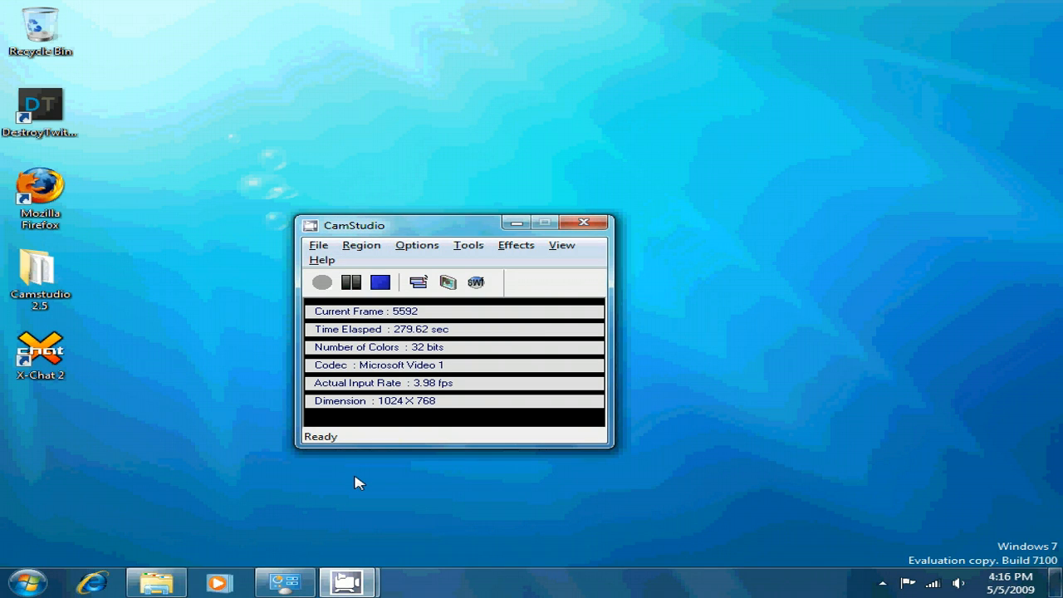
mouse_move(262, 392)
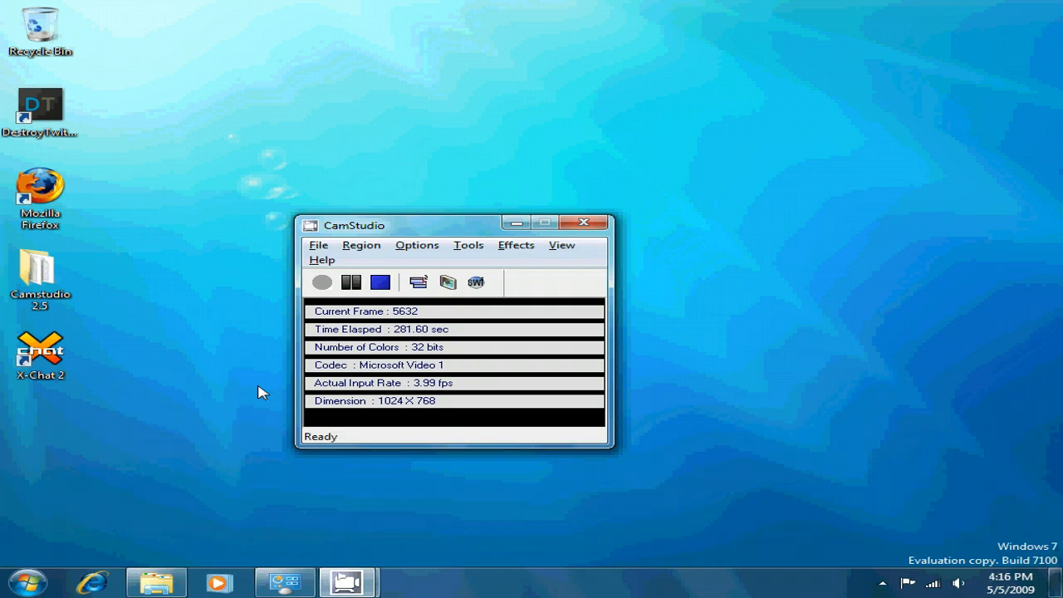